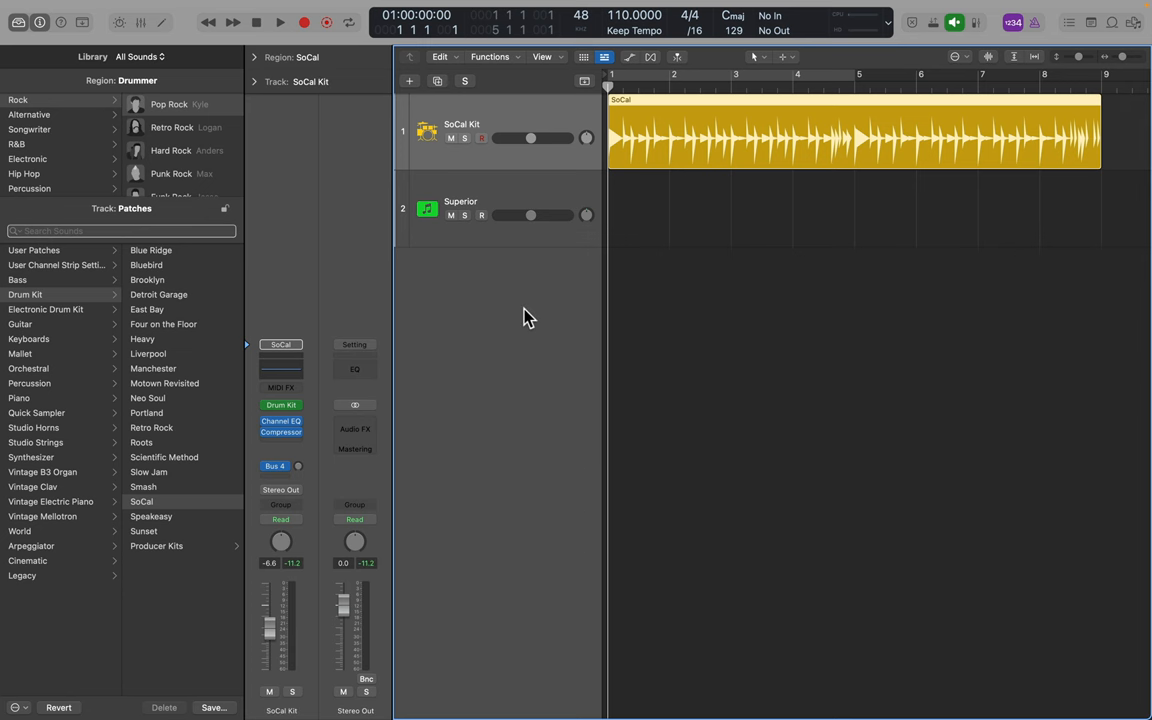
mouse_move(529, 113)
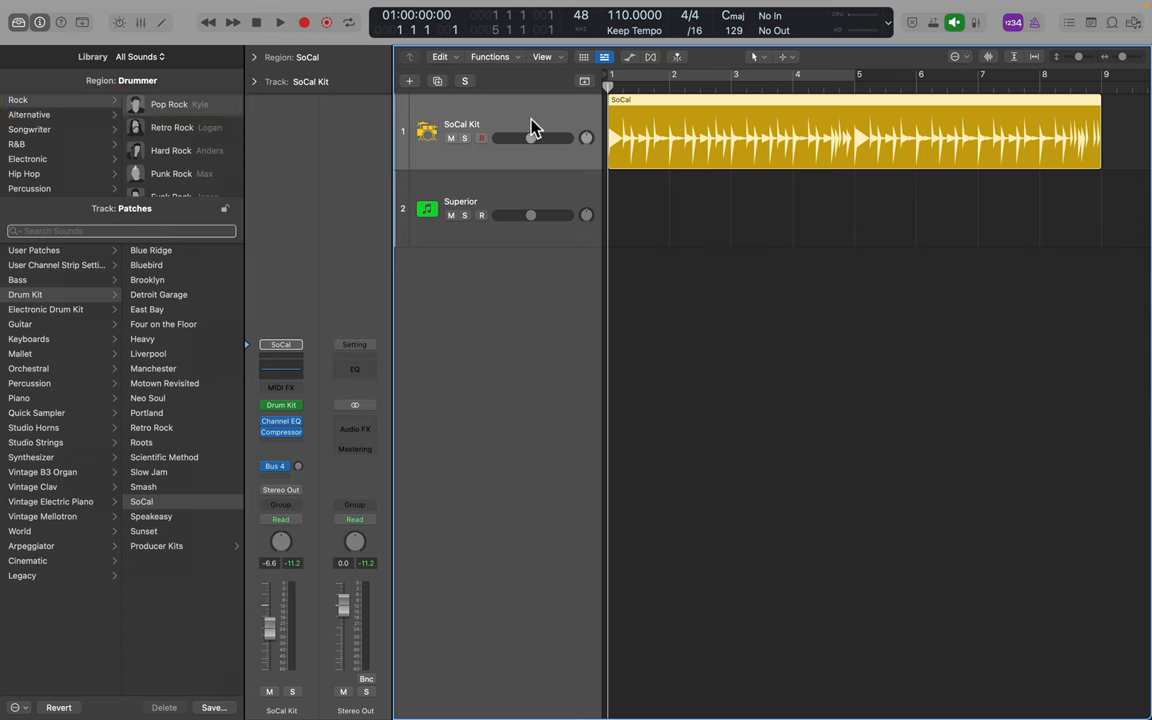
- Insert Scripter on SoCal Kit's MIDI FX slot with the Drum Kit Designer Remapper preset
click(280, 22)
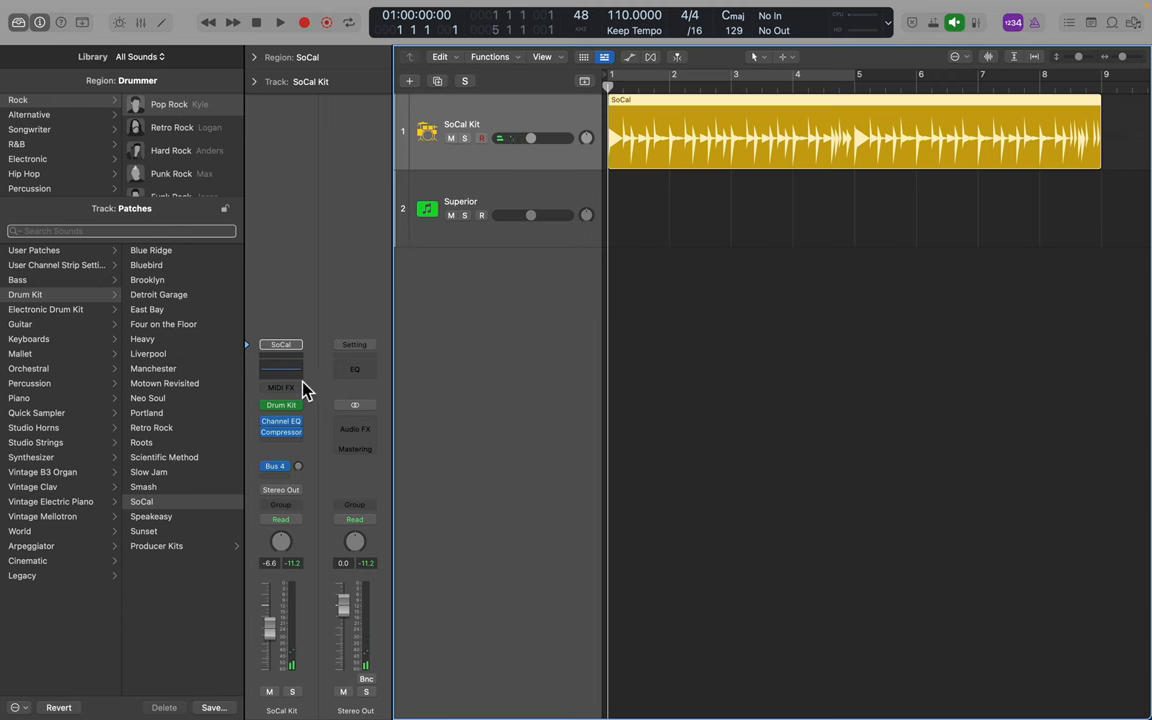
click(281, 387)
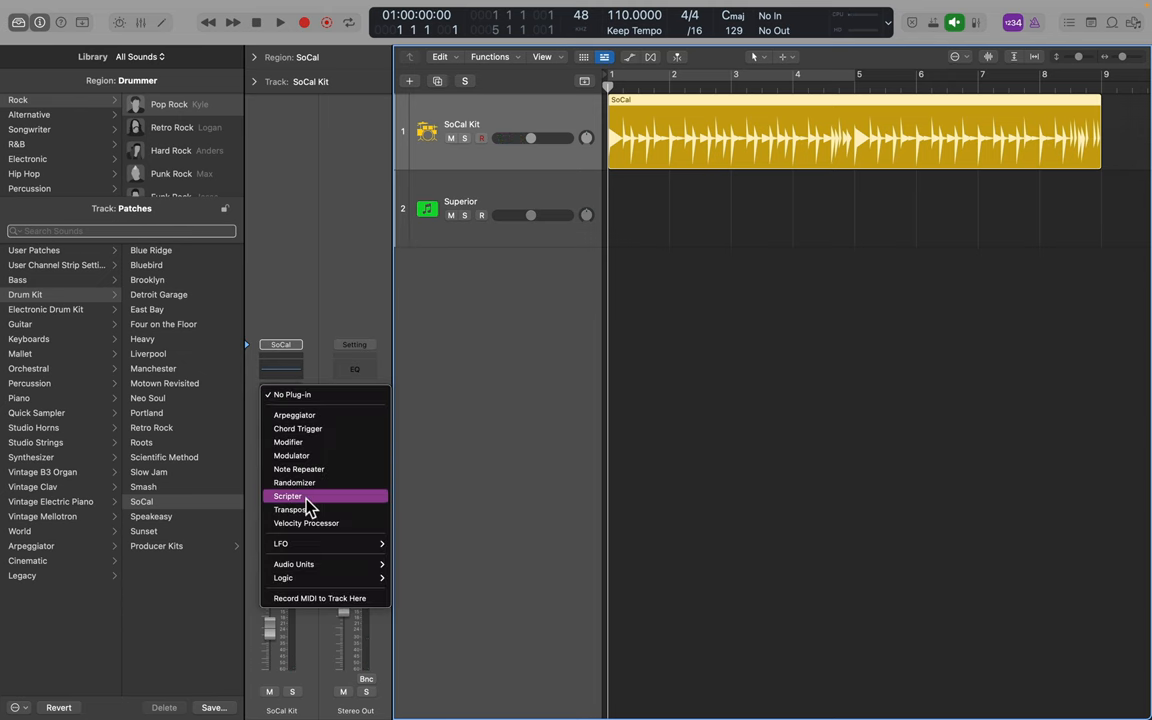
click(287, 496)
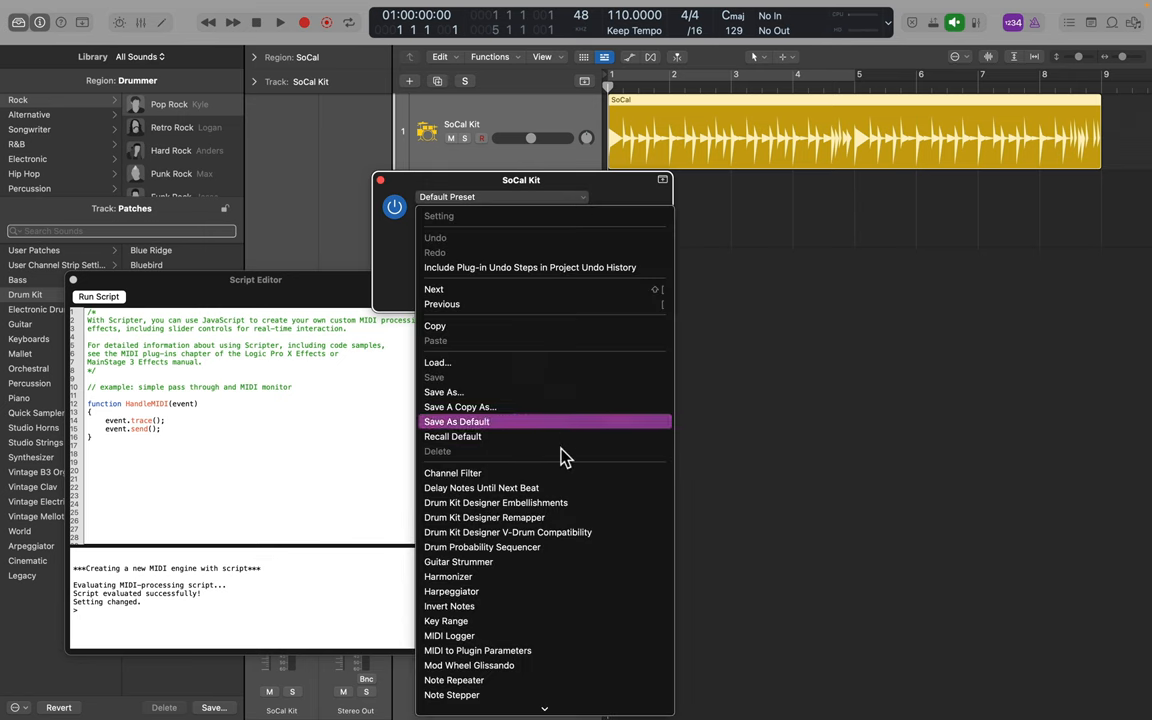
mouse_move(550, 524)
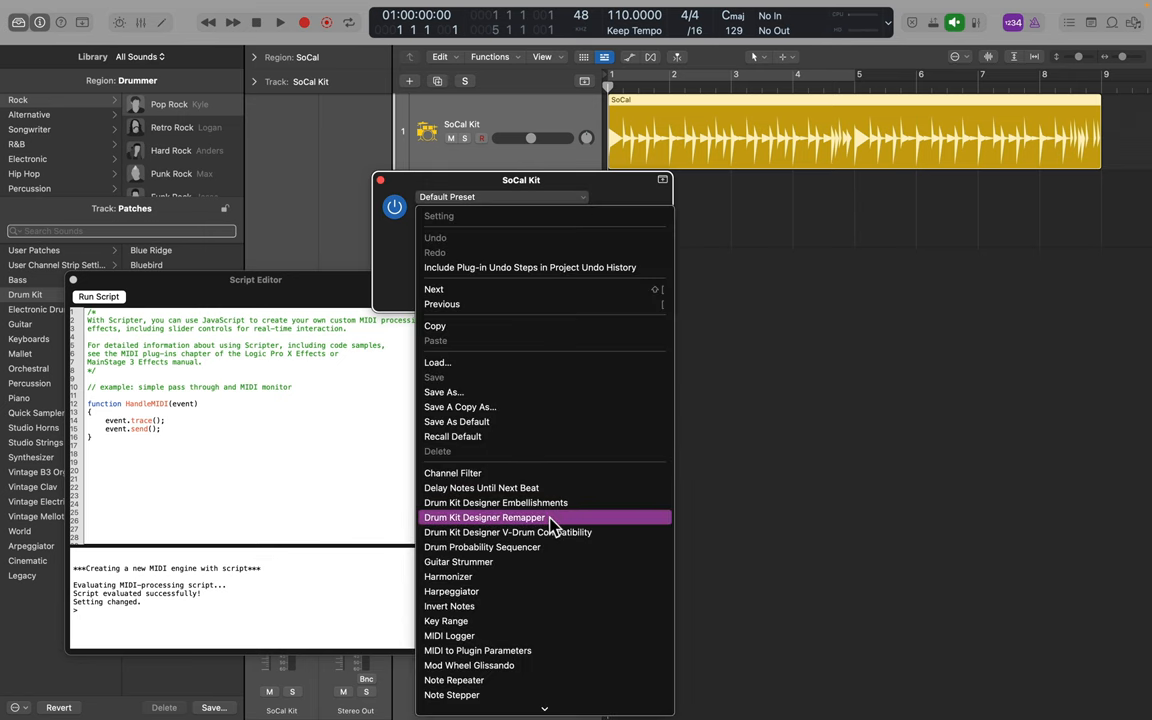
click(484, 517)
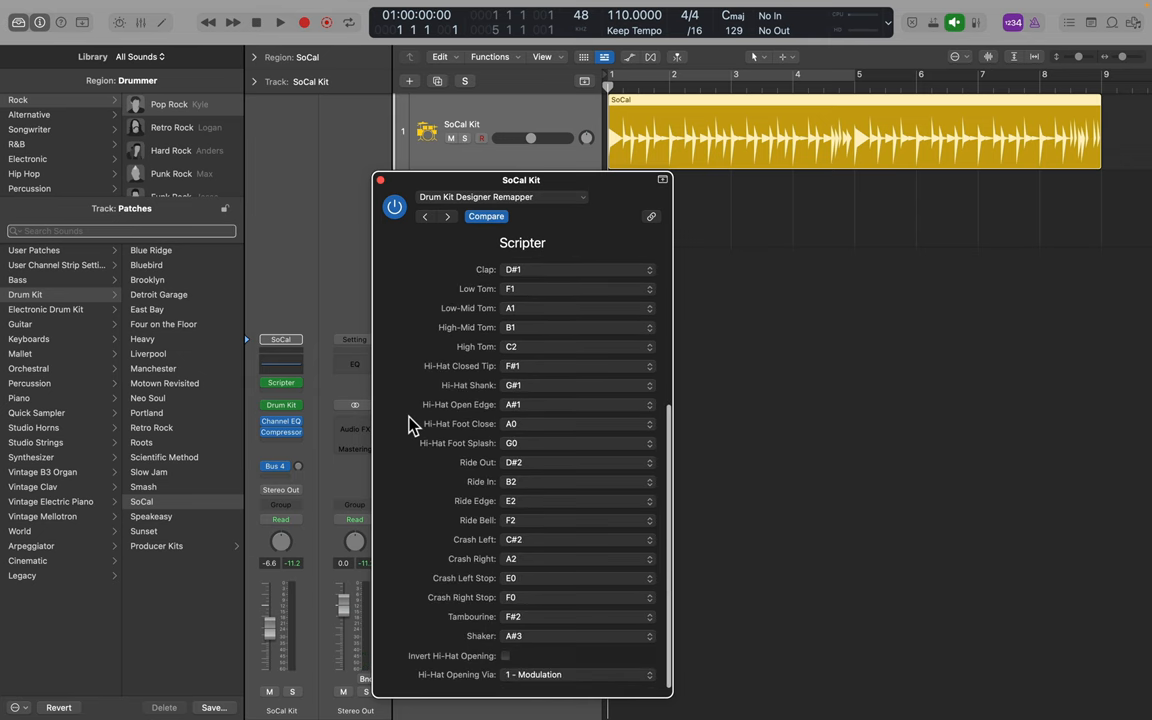
scroll(up, 3)
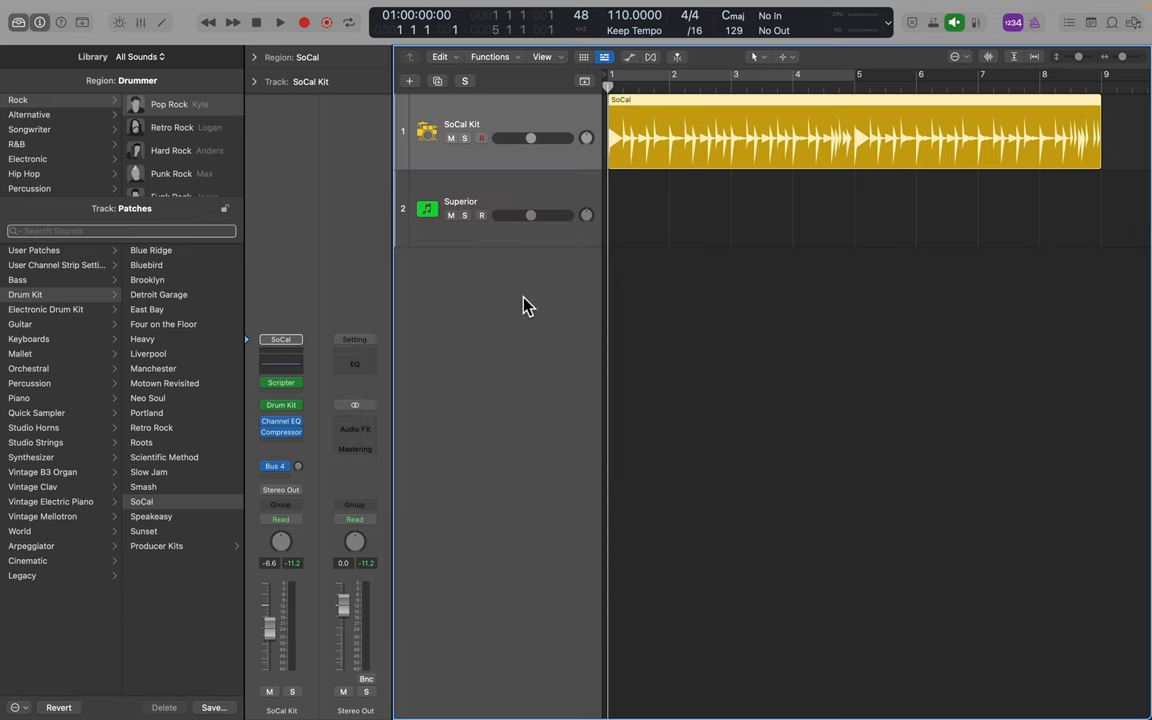
mouse_move(540, 272)
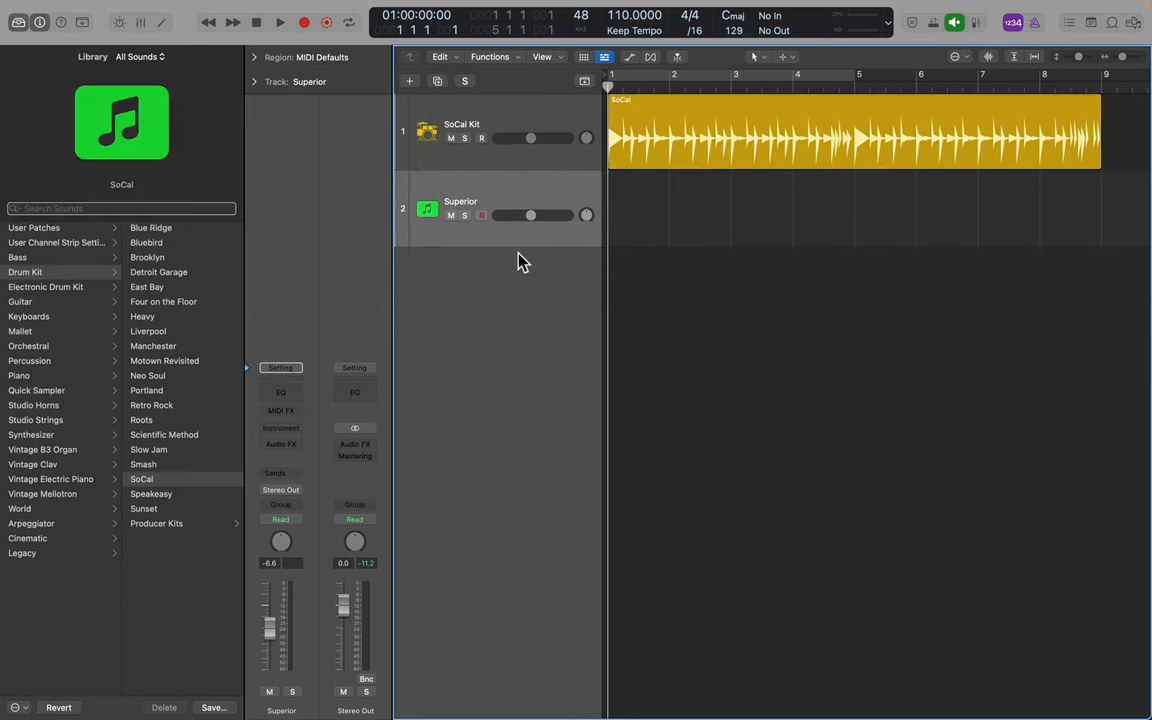
- Put Superior Drummer 3 in the Superior track's instrument slot and audition the left cymbal
click(280, 428)
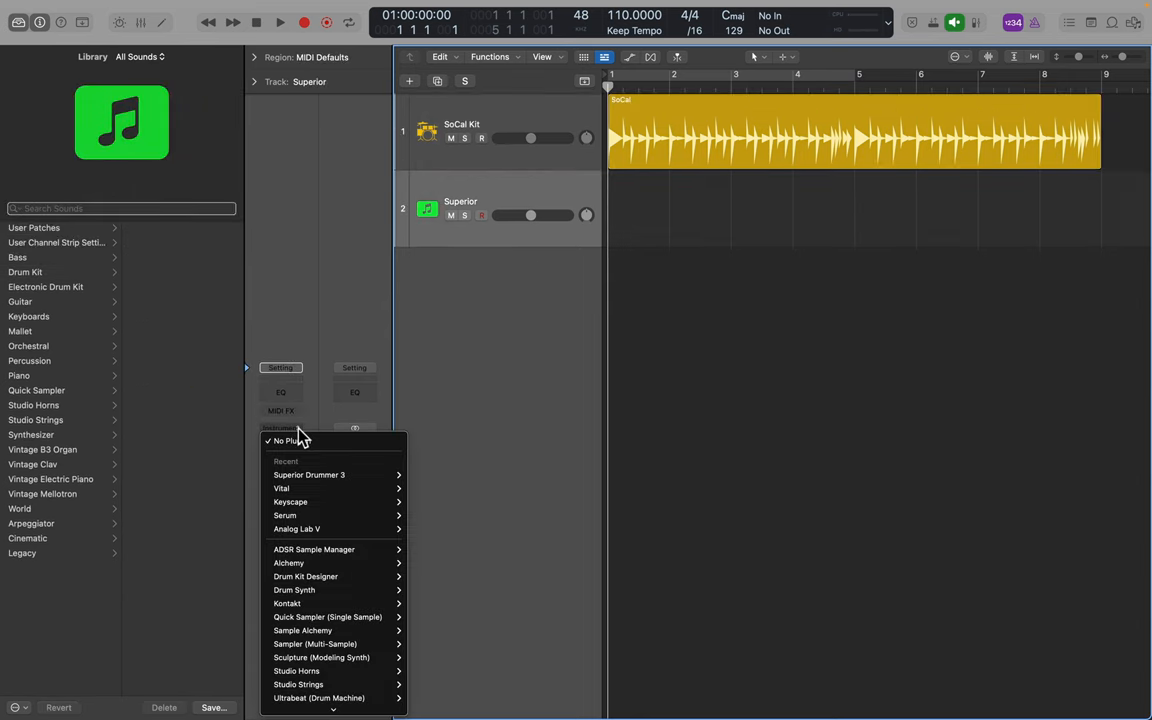
mouse_move(309, 474)
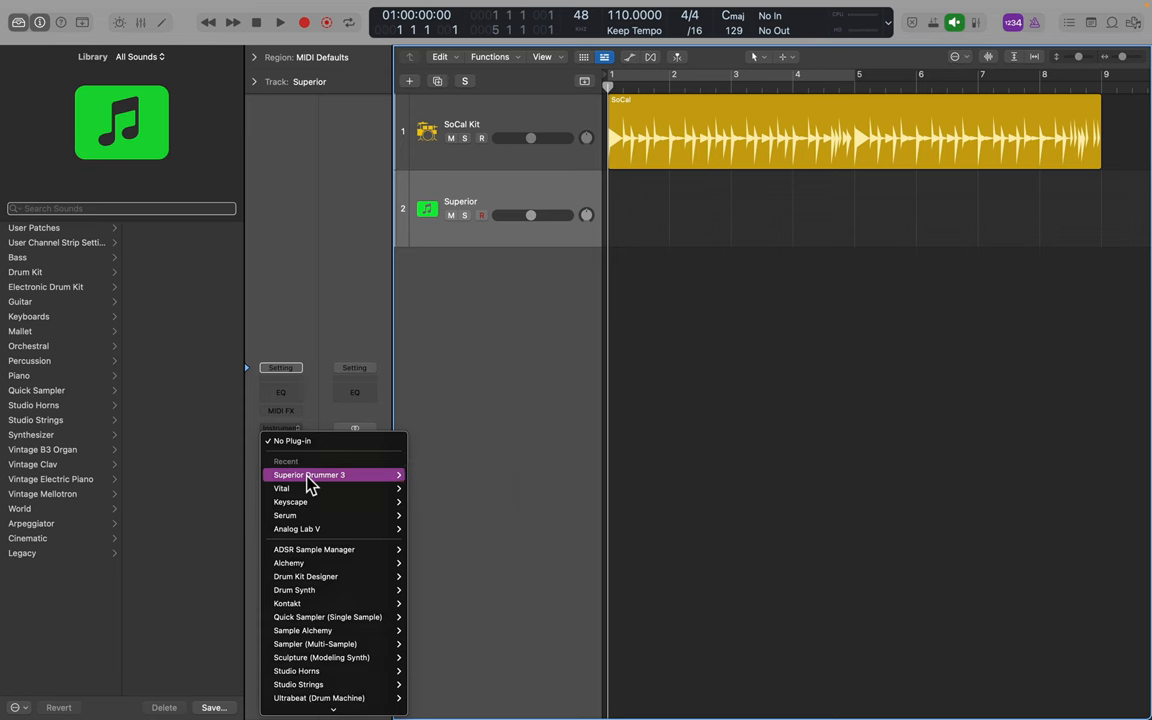
click(308, 474)
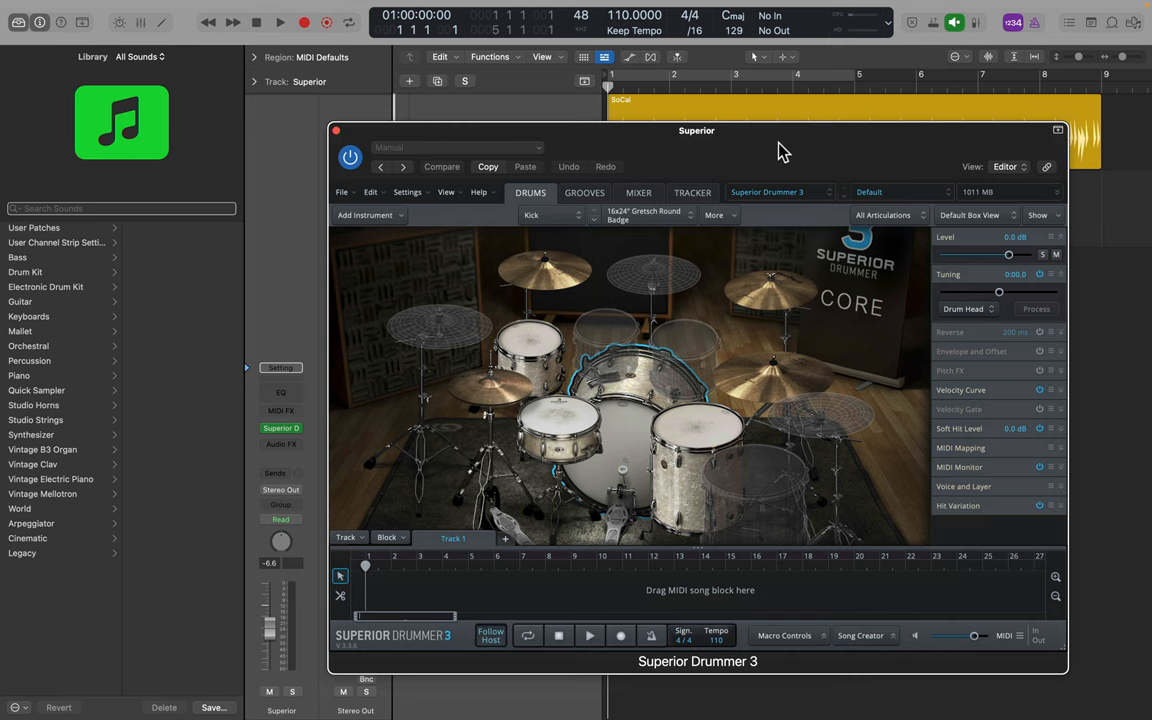
mouse_move(477, 330)
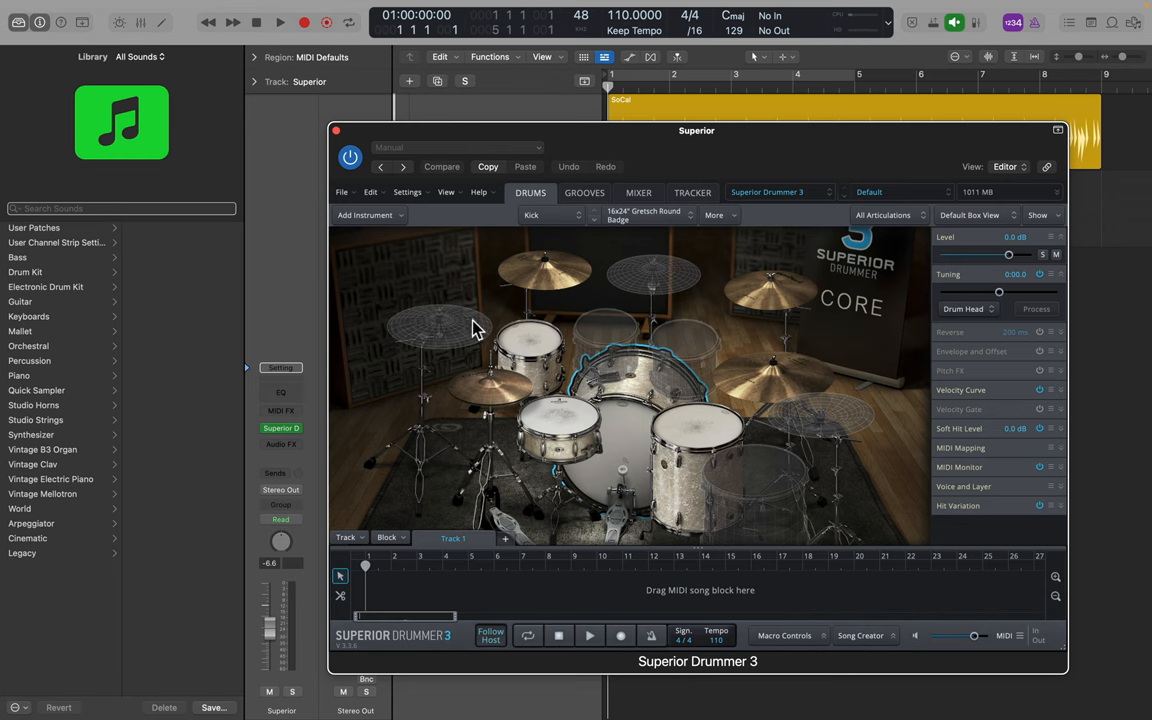
mouse_move(435, 332)
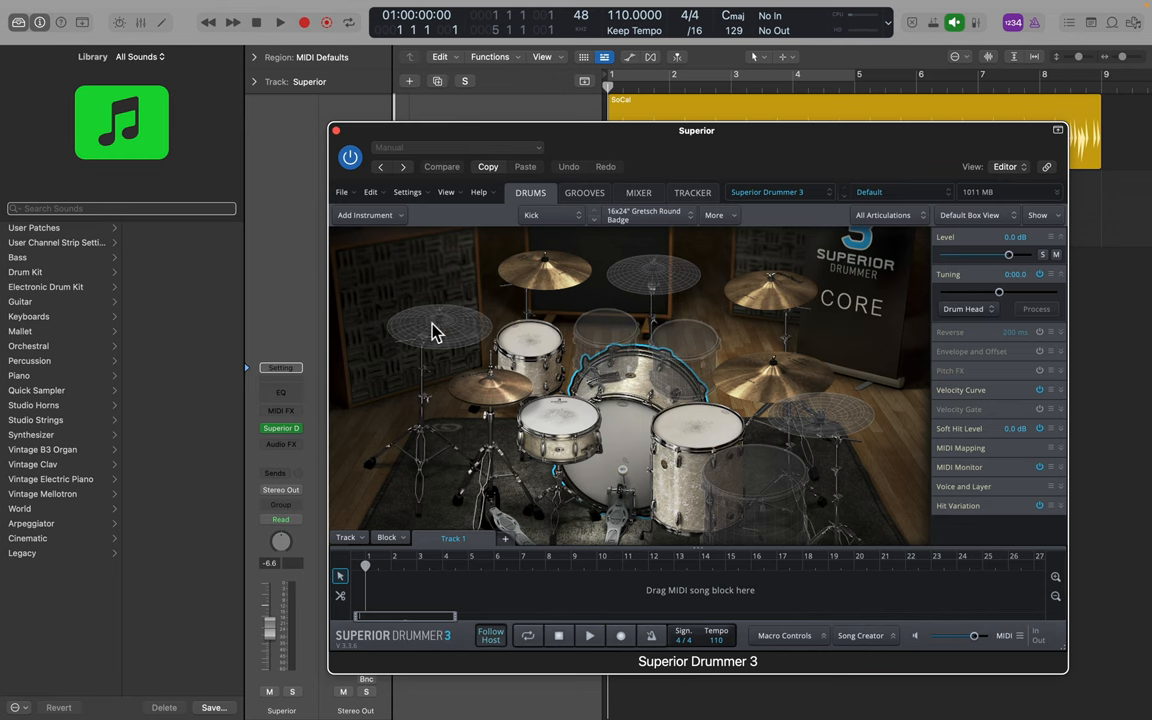
click(440, 328)
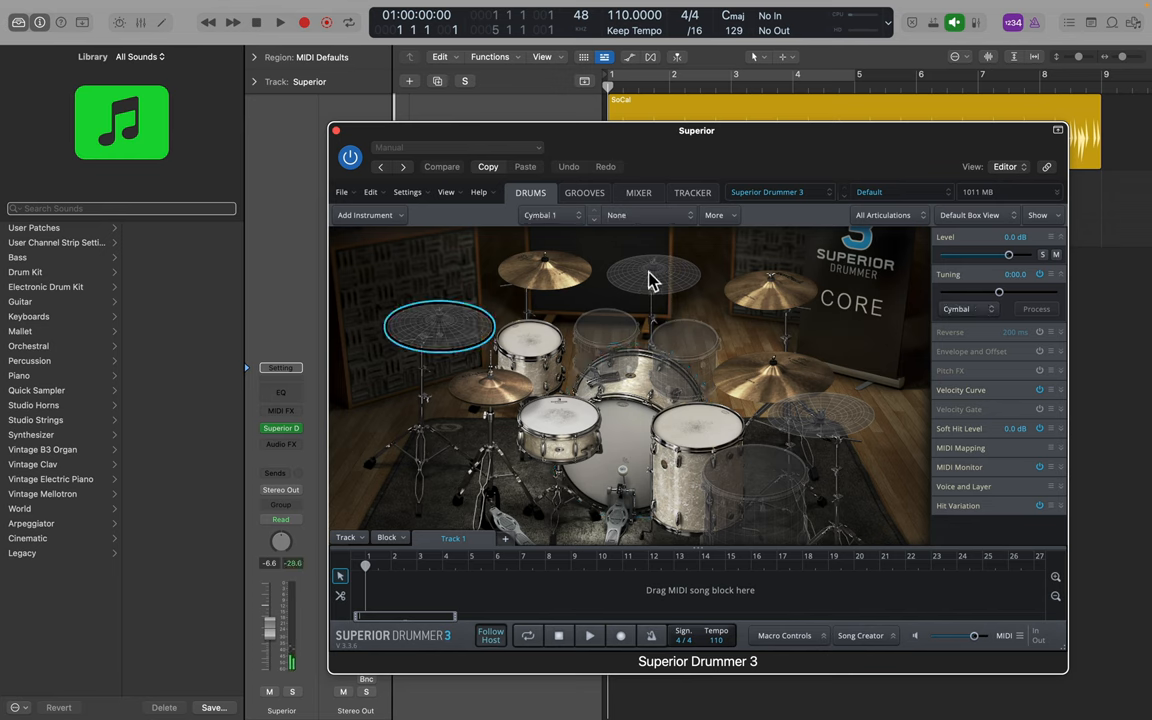
mouse_move(622, 340)
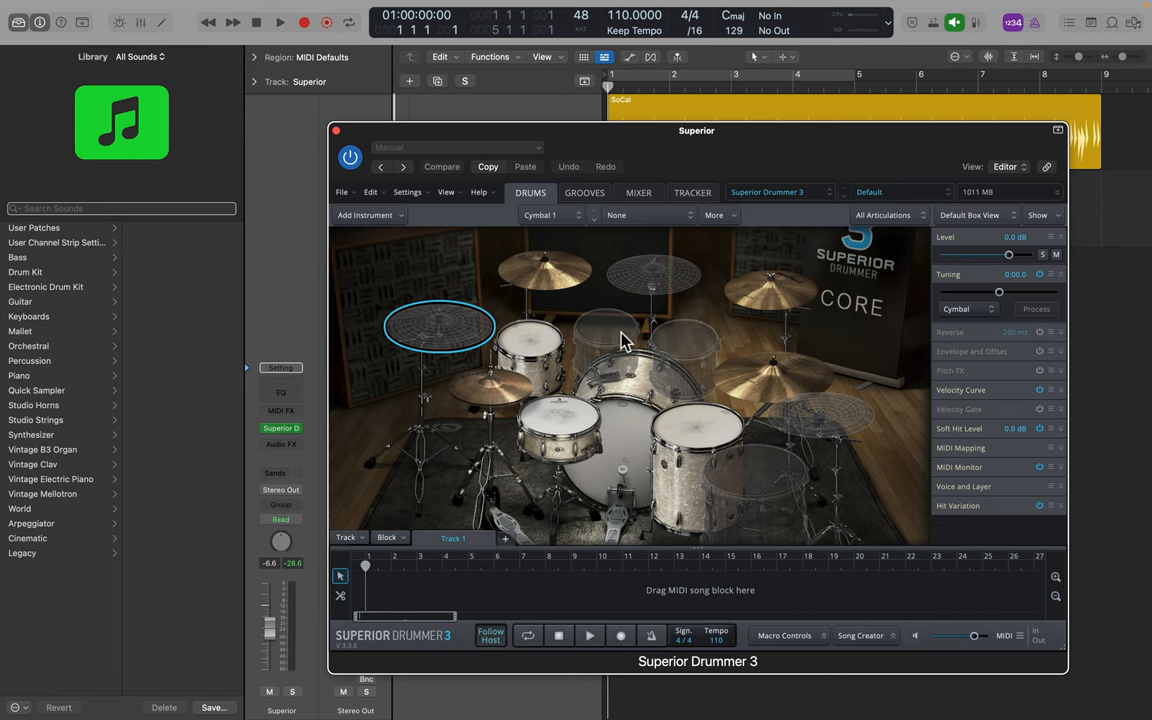
- Switch Superior Drummer 3 to the N.Y. - Volume 3 library and the Nice Funky PV preset
click(780, 192)
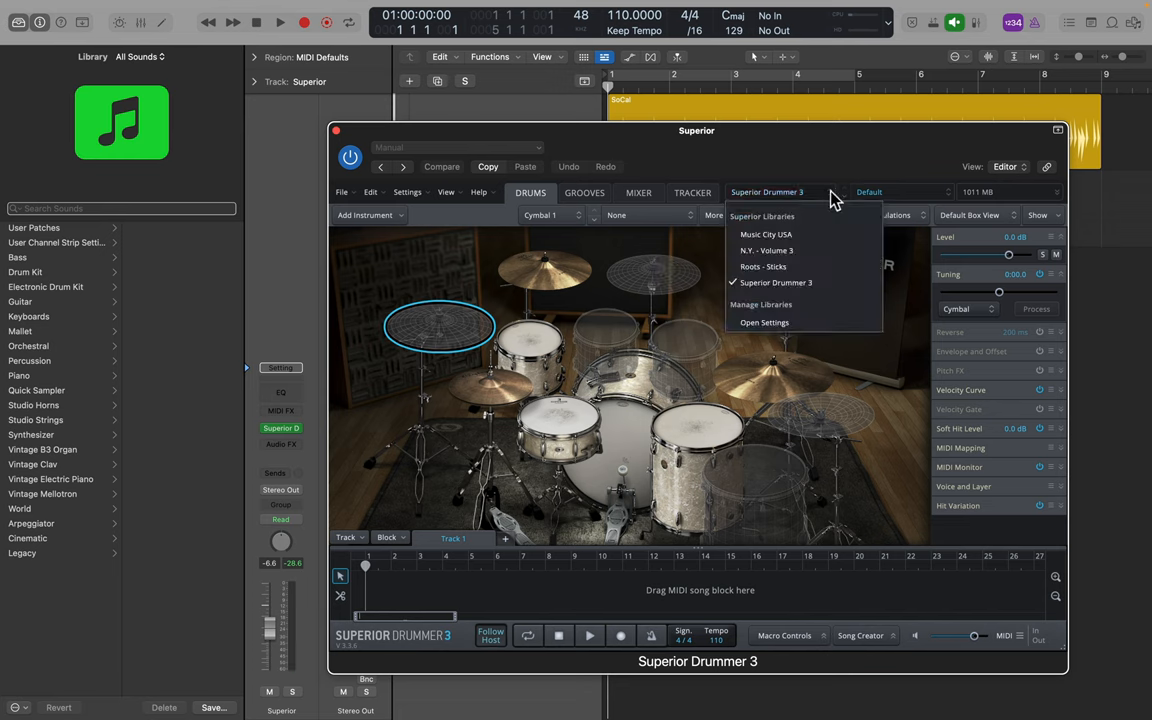
mouse_move(805, 250)
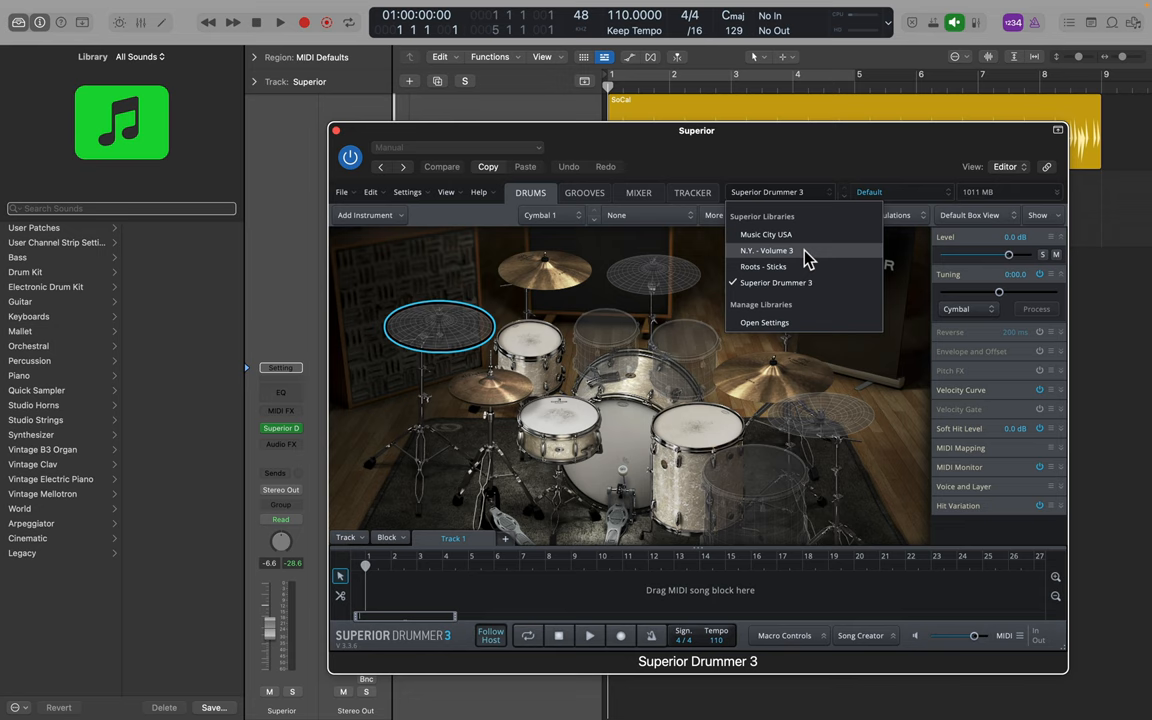
click(766, 250)
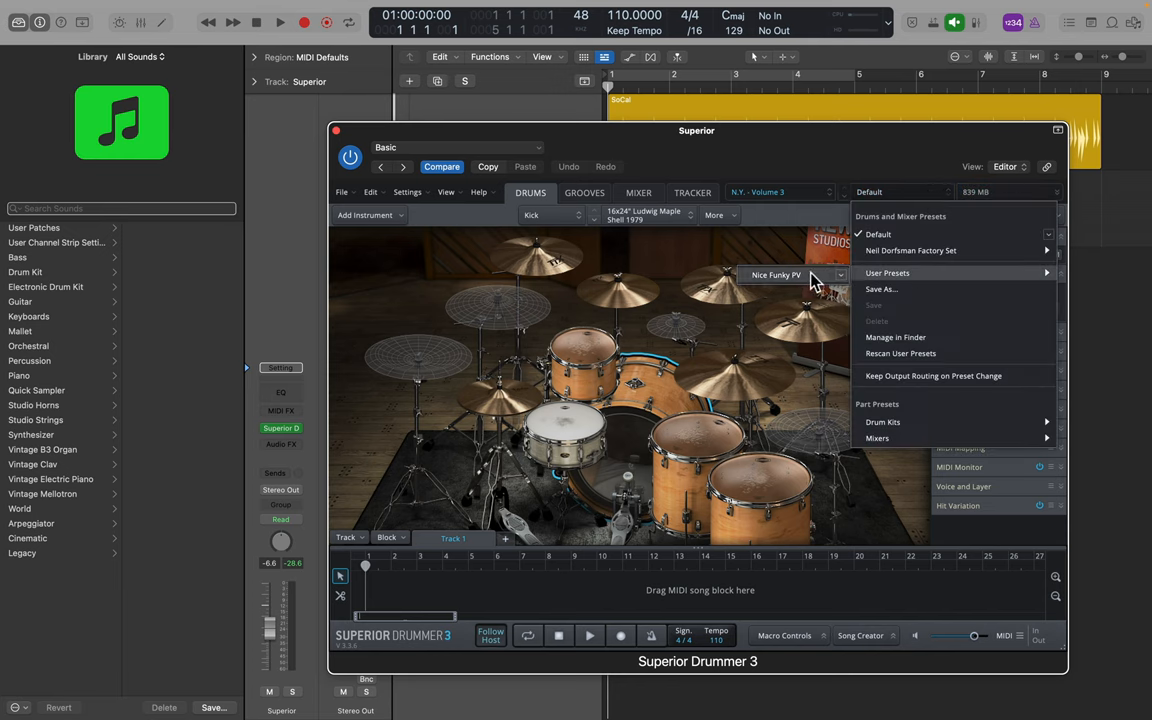
click(775, 274)
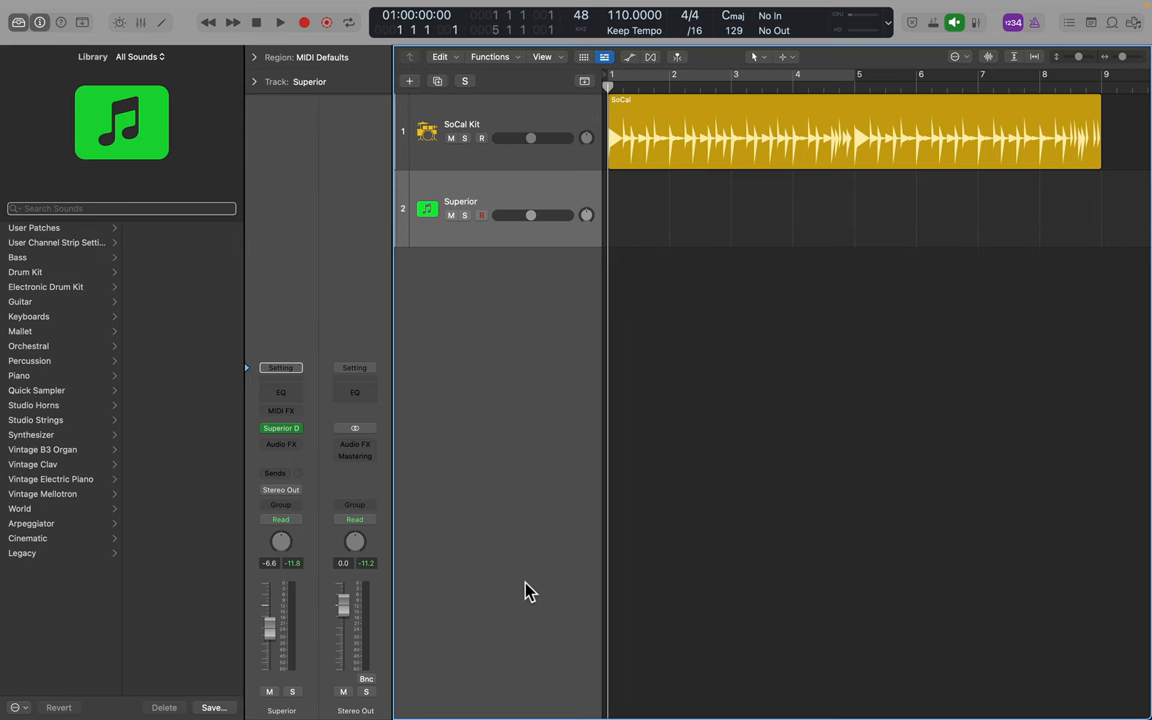
mouse_move(649, 218)
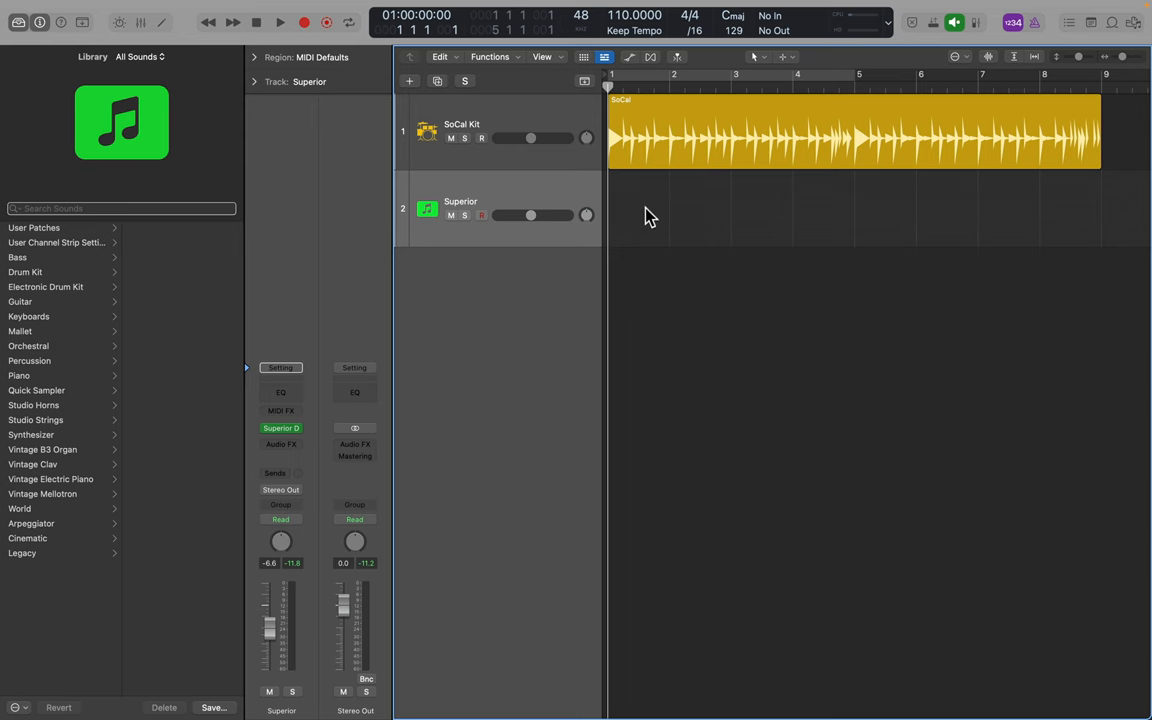
right_click(650, 210)
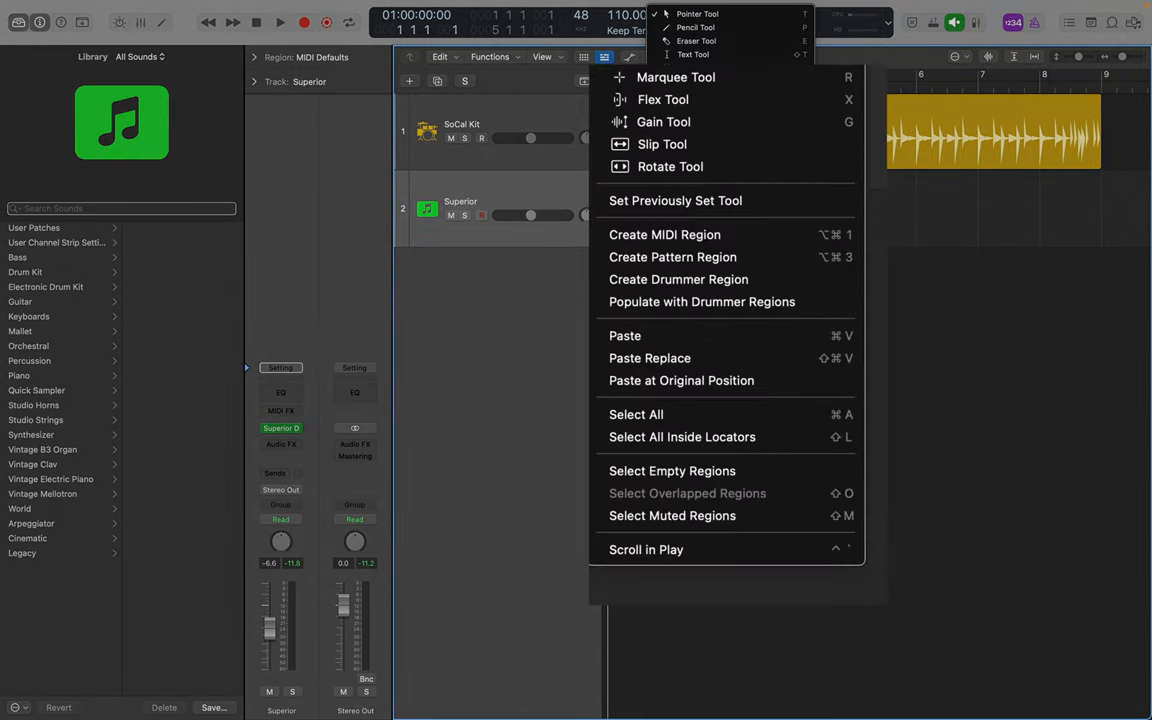
mouse_move(678, 279)
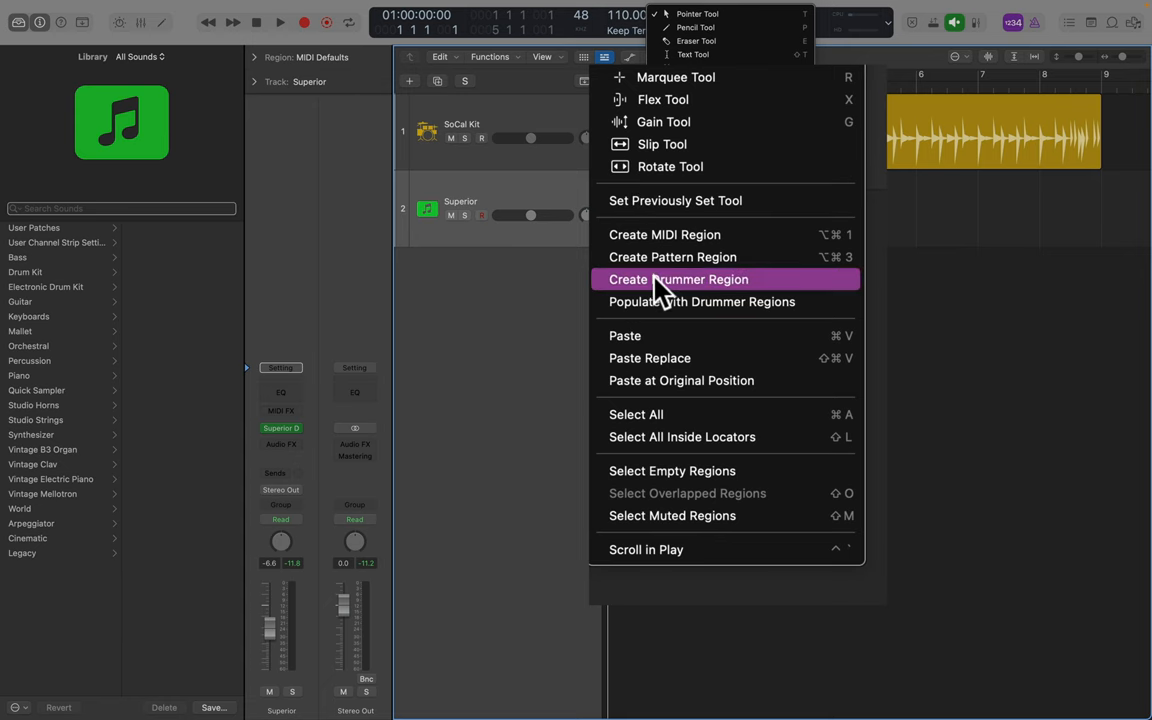
click(678, 279)
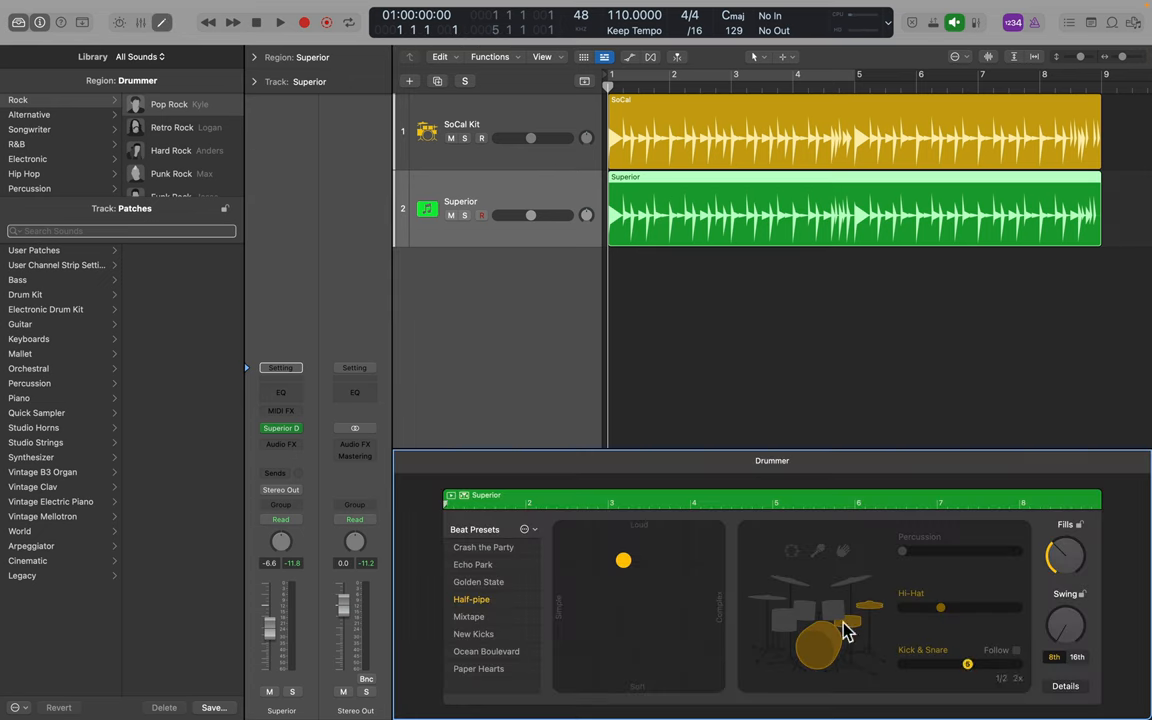
click(280, 22)
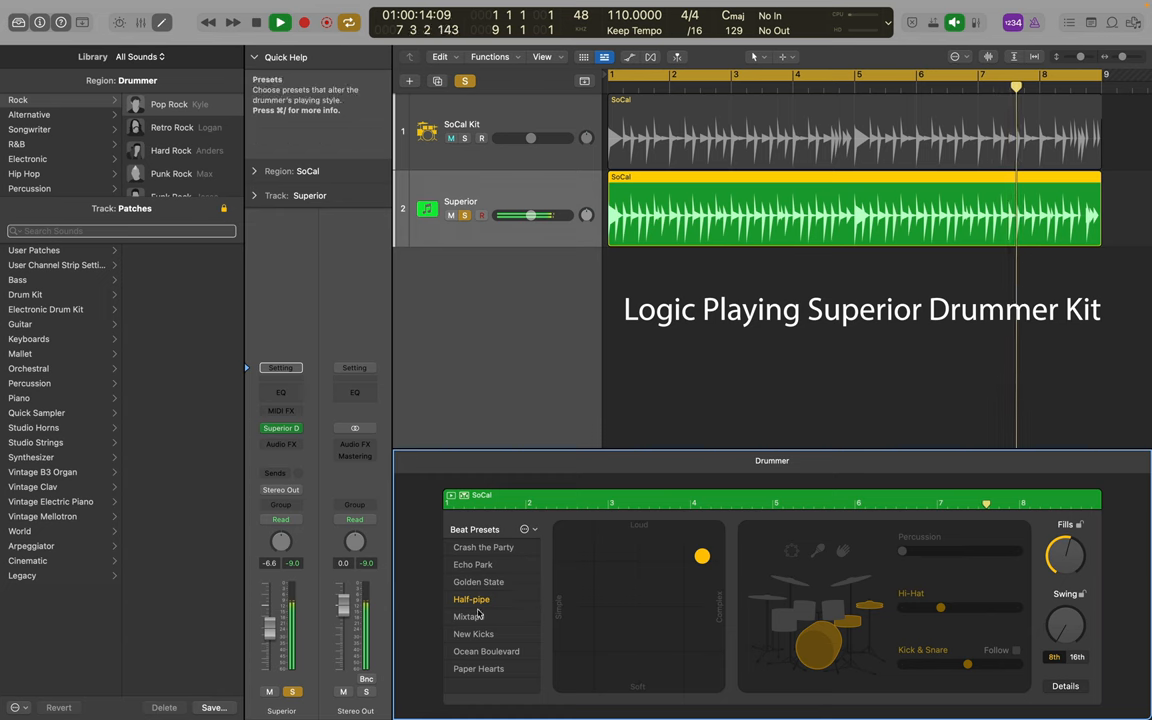
click(473, 564)
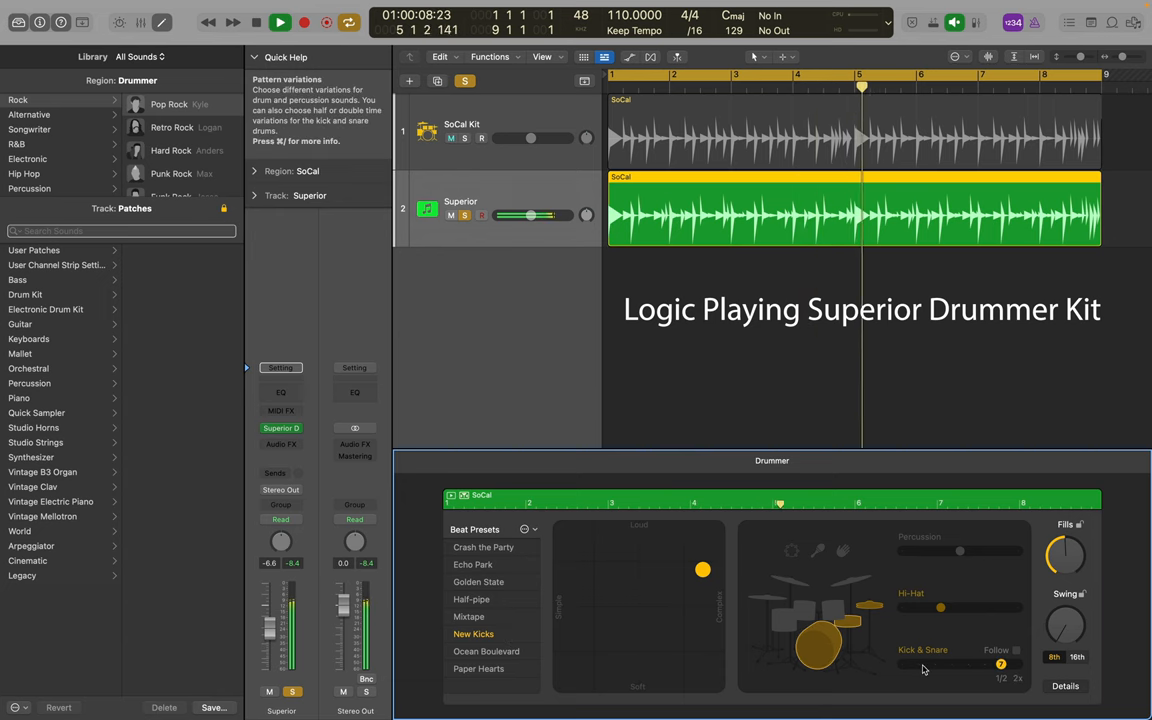
click(486, 651)
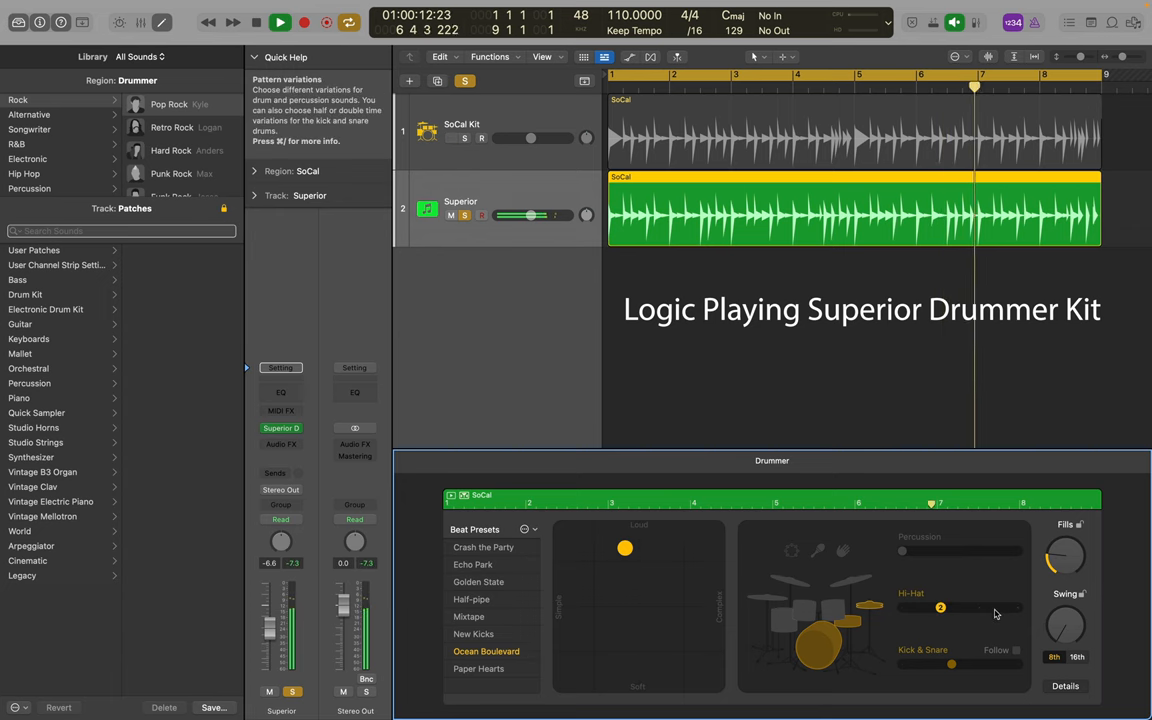
drag(940, 608, 980, 608)
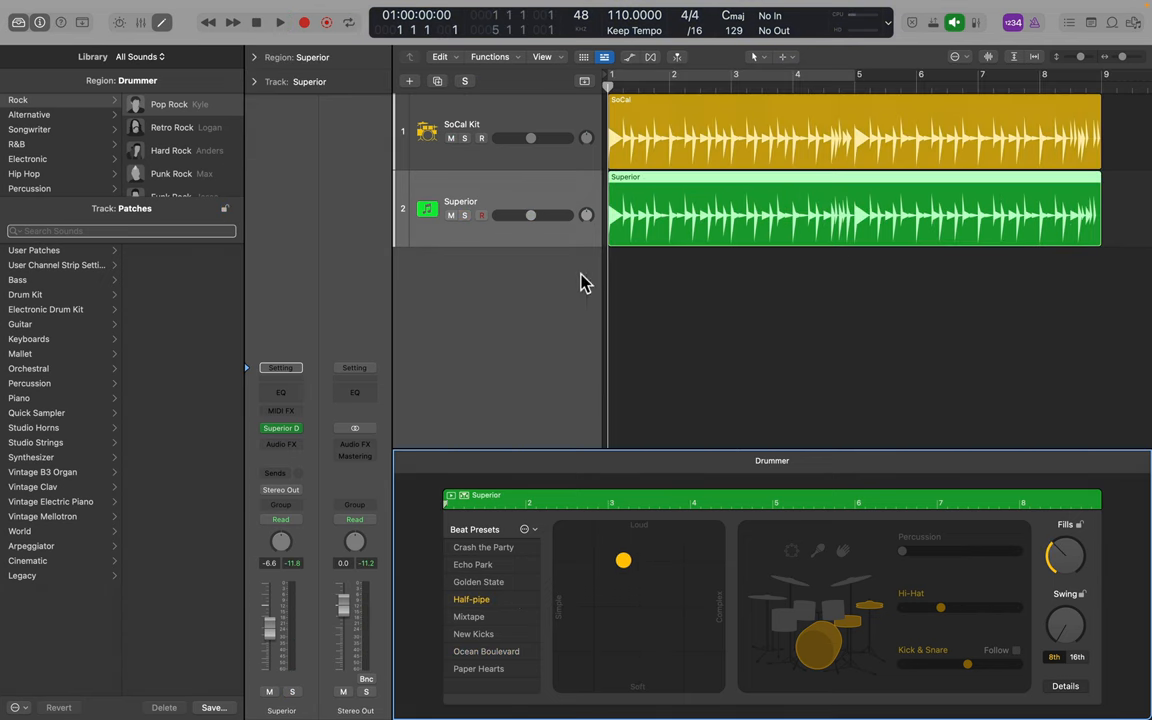
mouse_move(599, 305)
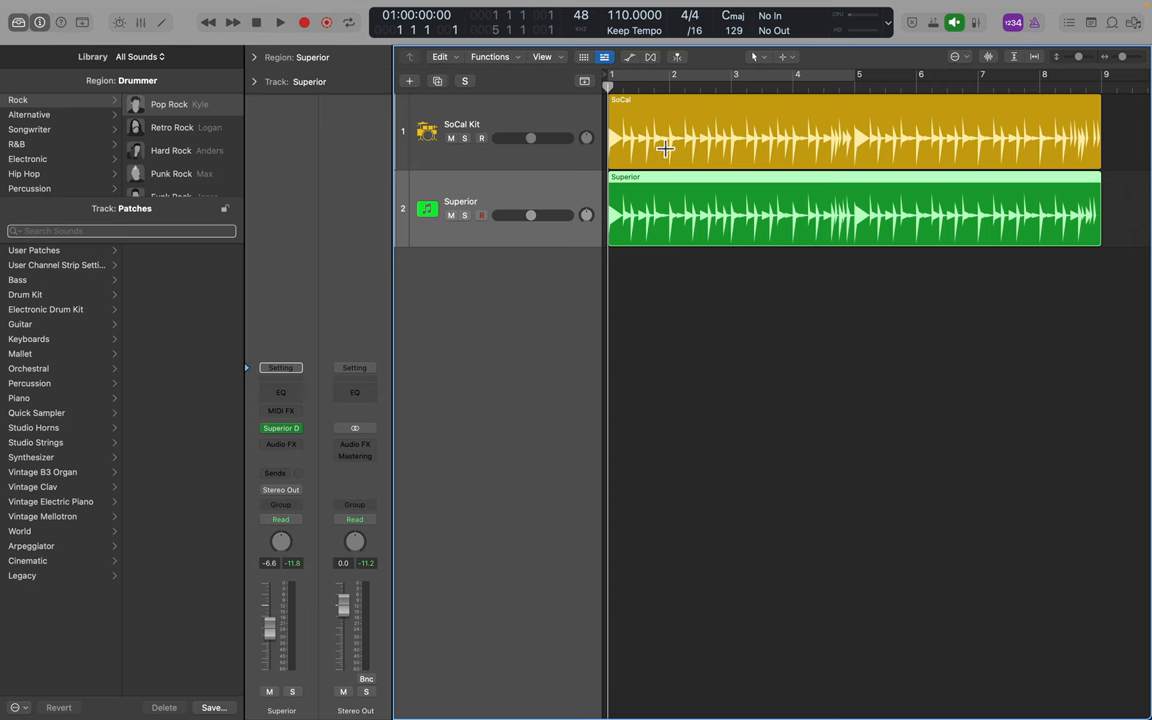
- Copy the SoCal Drummer region onto the Superior track at bar 1 and select that track
click(855, 210)
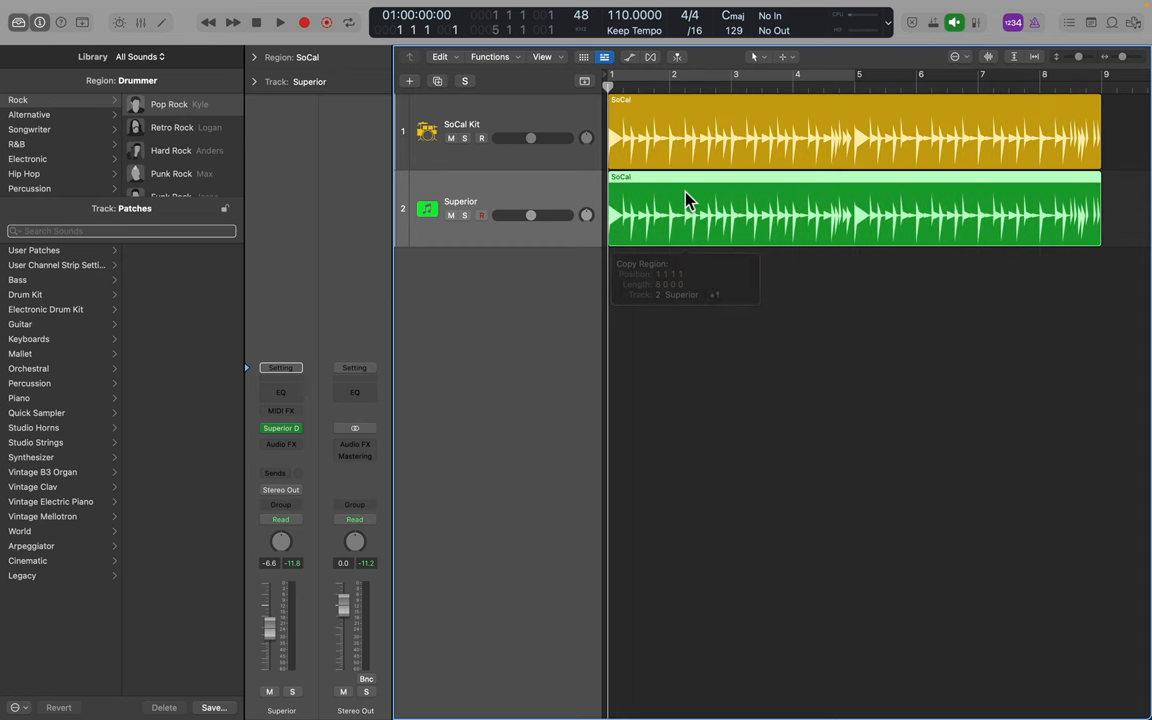
mouse_move(530, 305)
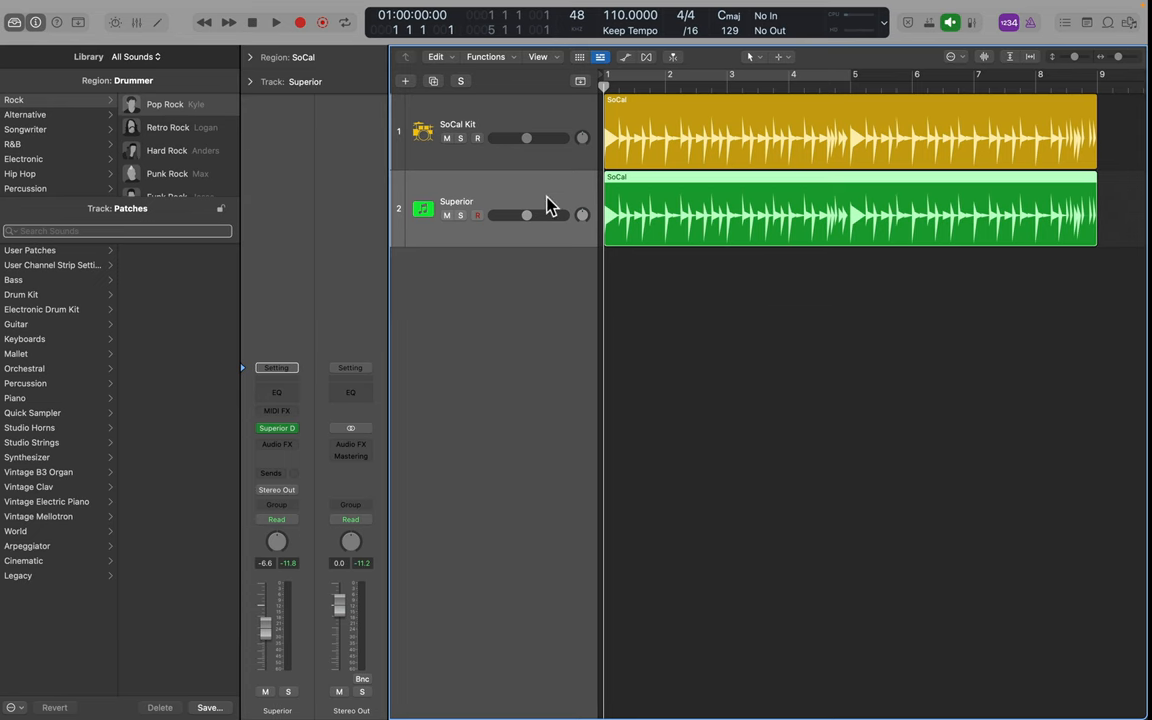
click(461, 215)
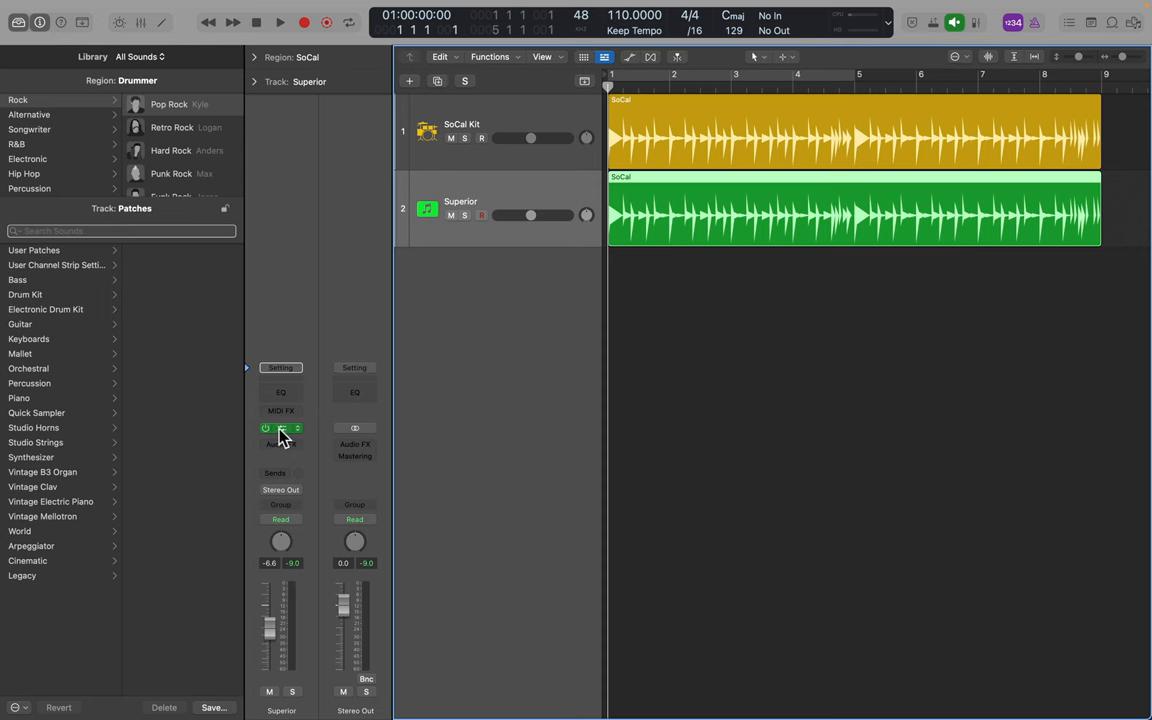
- Enable Use Preset in MIDI In/E-Drums settings with Apple > Logic Drum Kit Designer
double_click(281, 428)
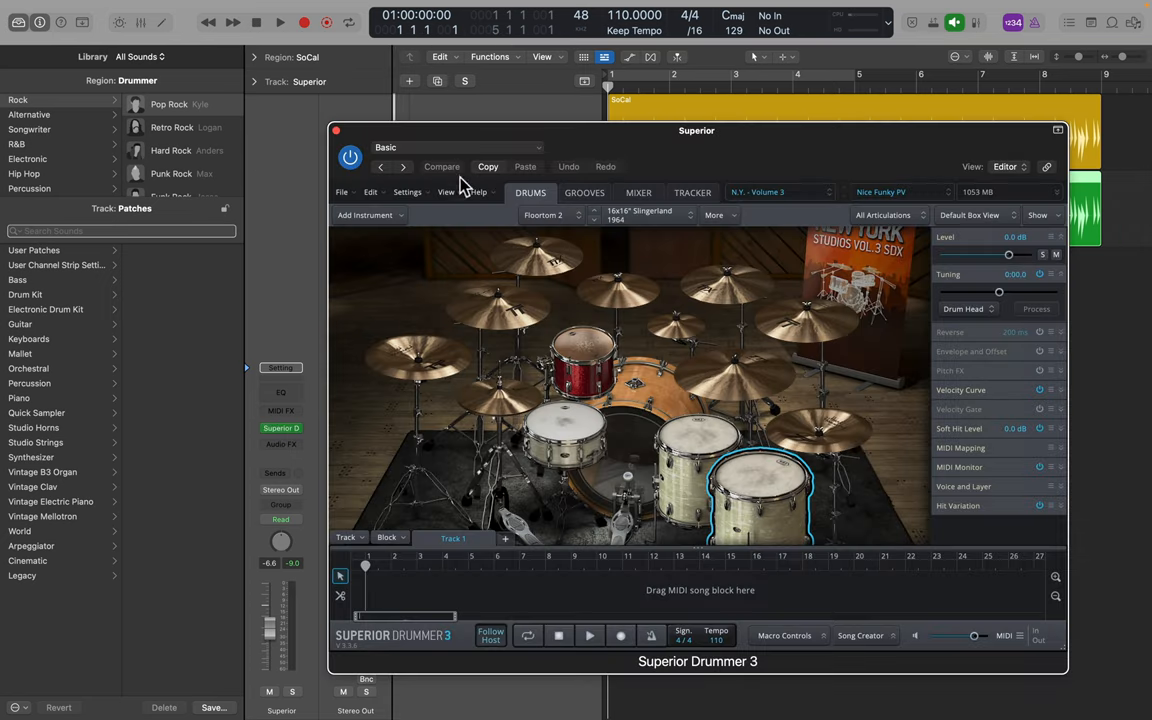
click(407, 192)
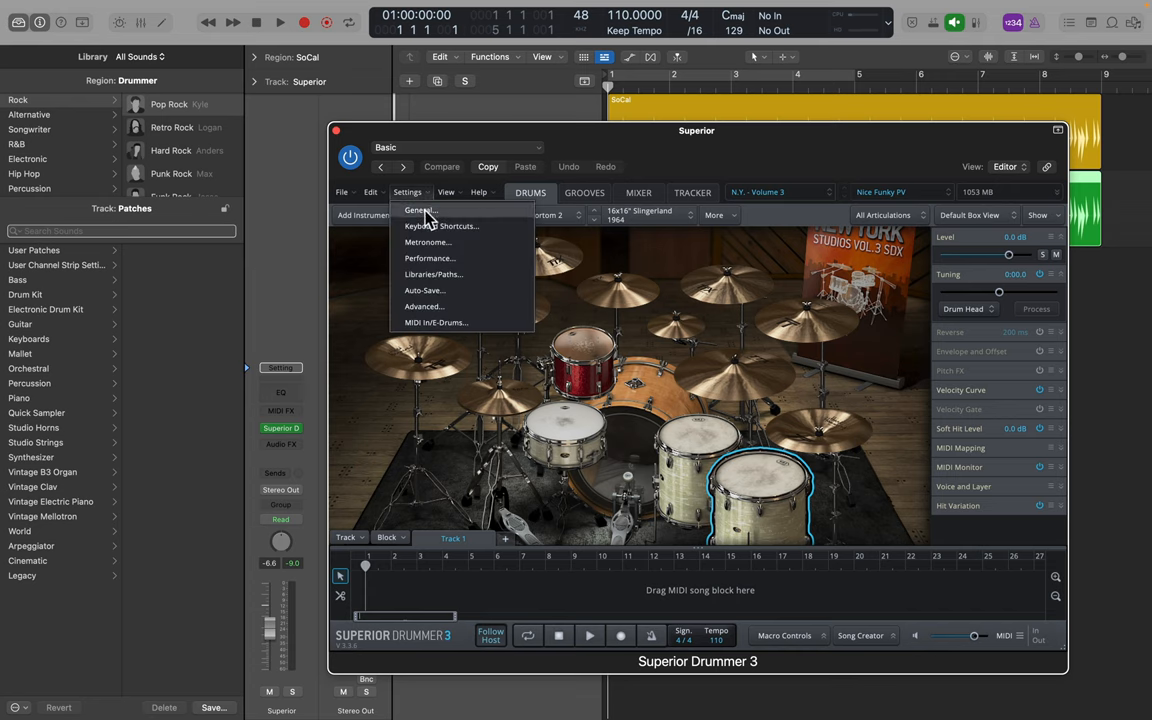
click(436, 322)
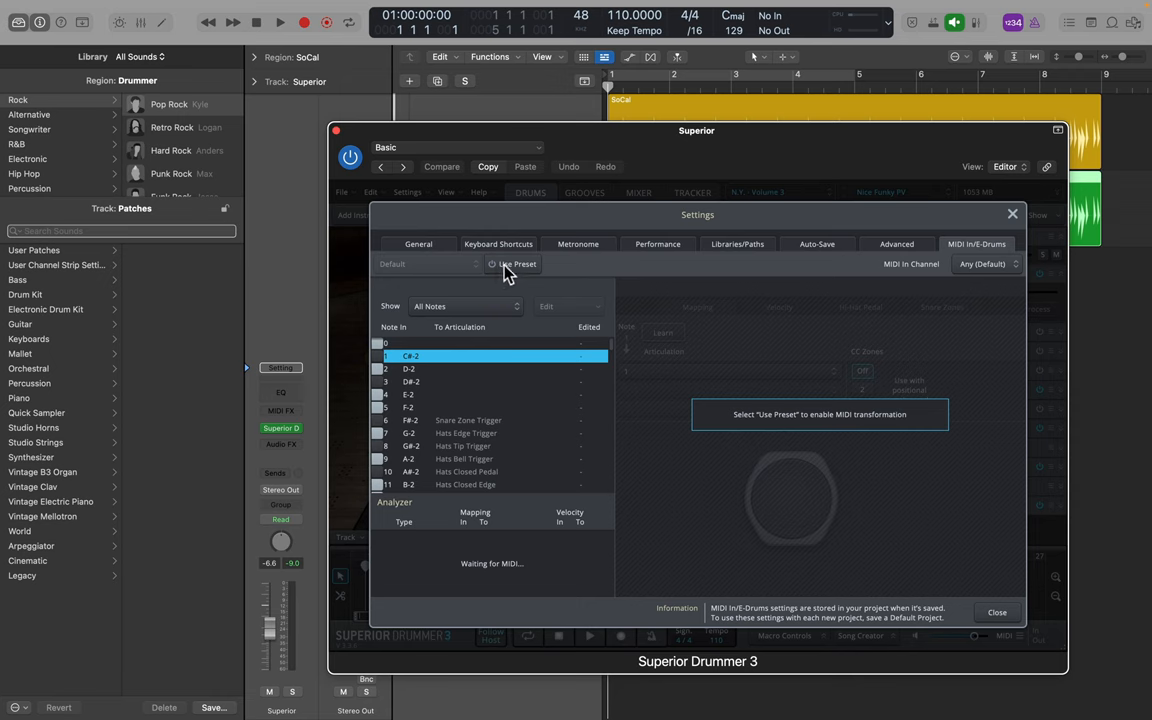
click(514, 264)
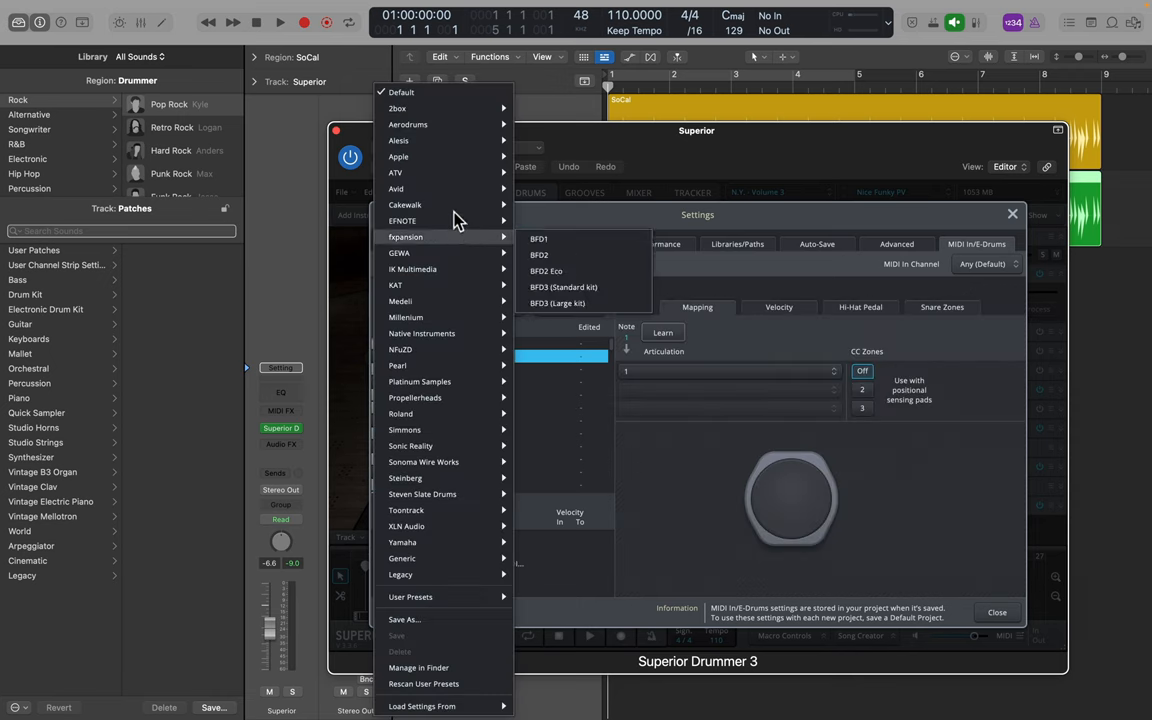
mouse_move(398, 156)
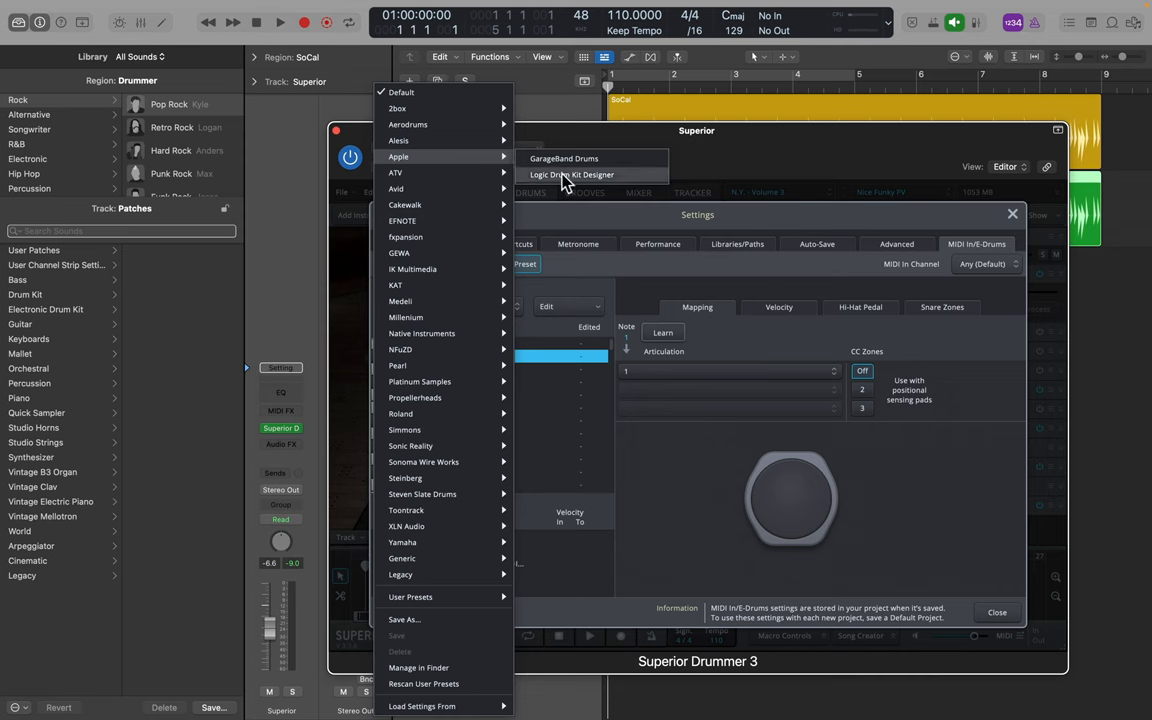
click(572, 174)
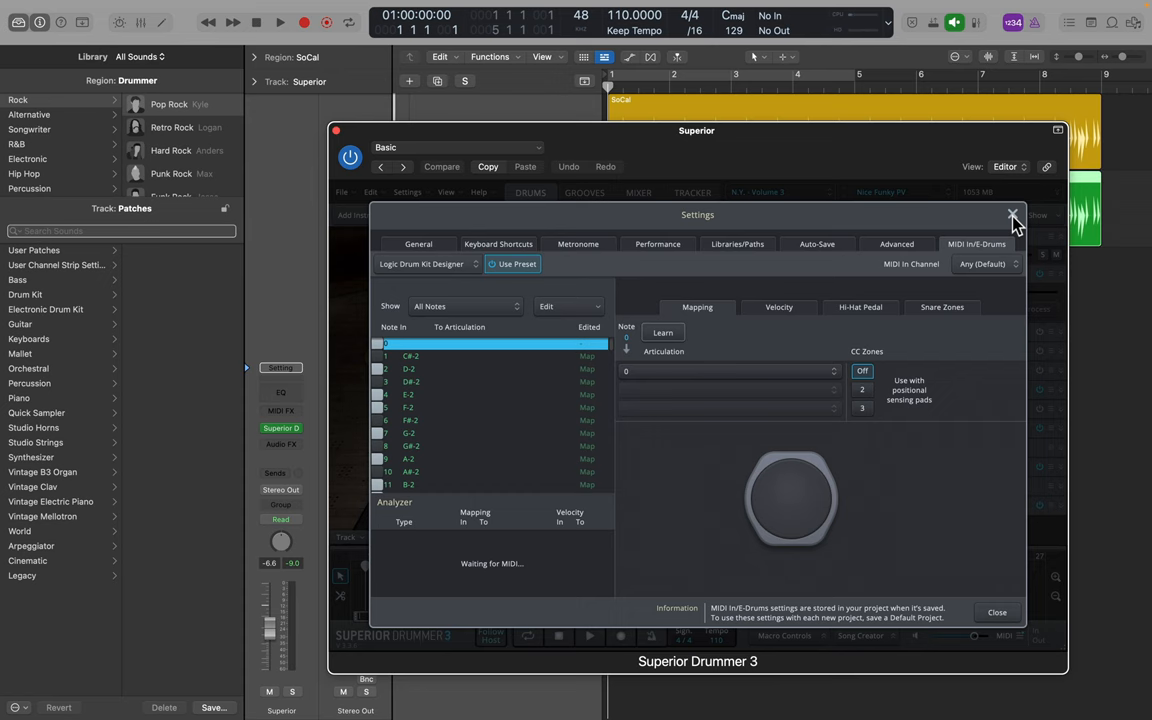
click(1011, 214)
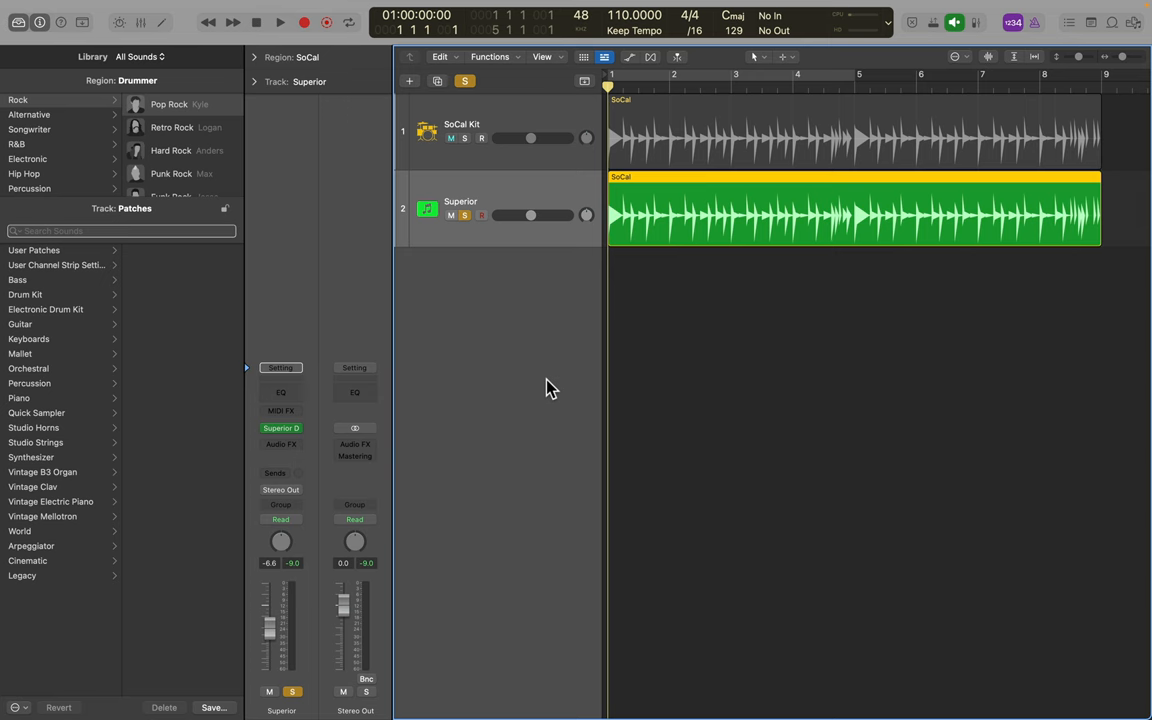
- Take the solo off the Superior track after listening to it alone
click(451, 138)
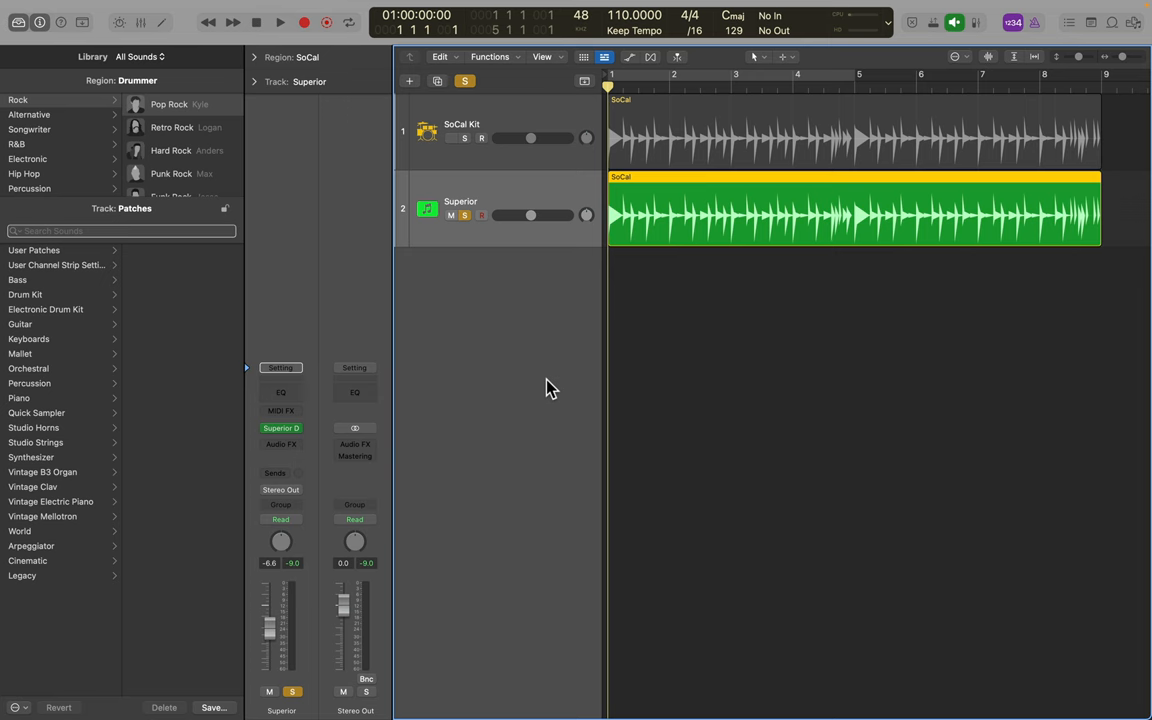
click(450, 138)
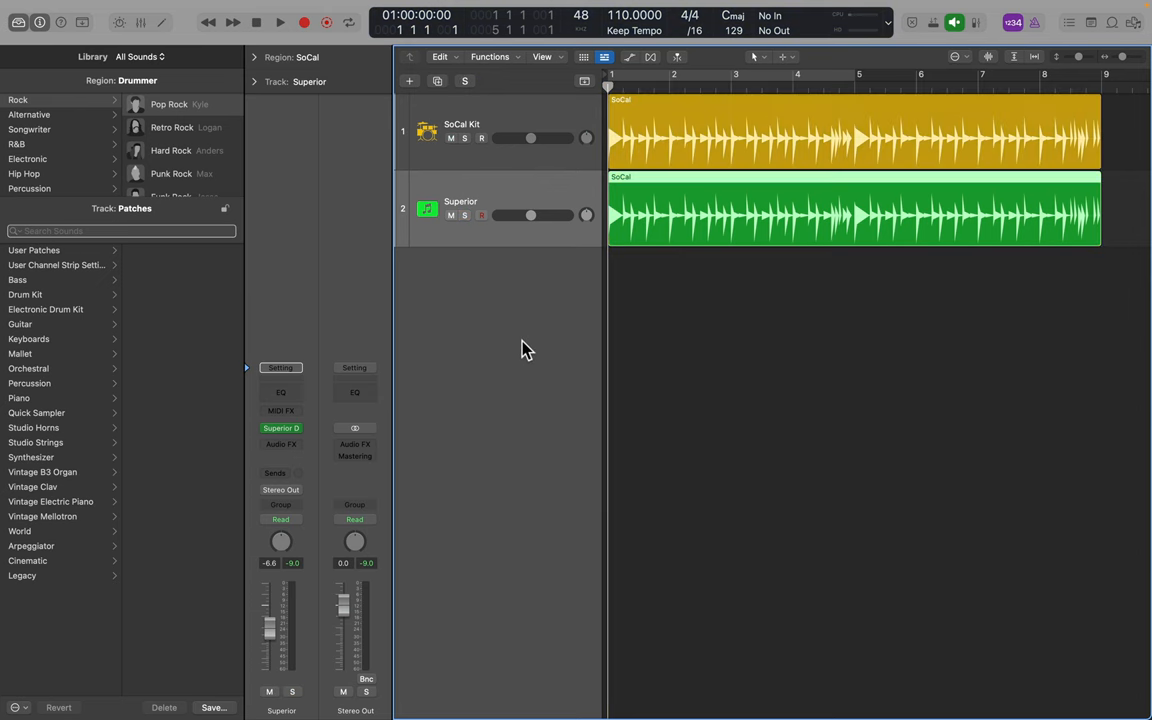
mouse_move(547, 124)
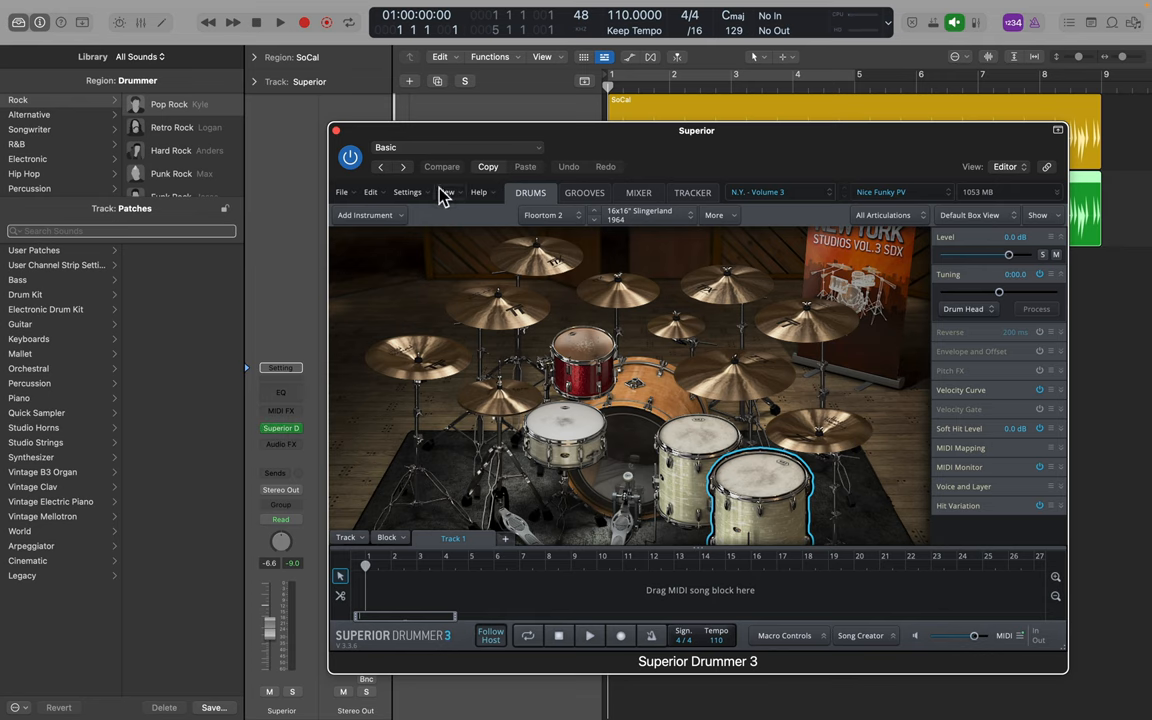
- Open Superior Drummer's MIDI In/E-Drums settings and scroll the Note In list to the toms
click(407, 192)
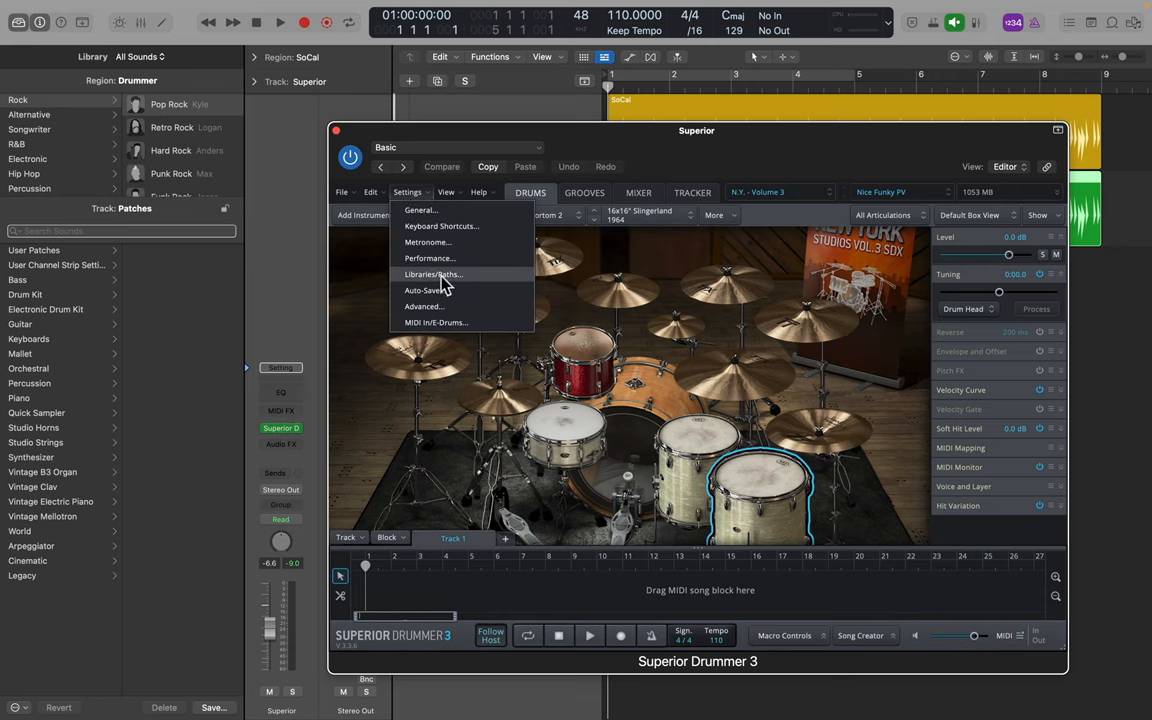
click(436, 322)
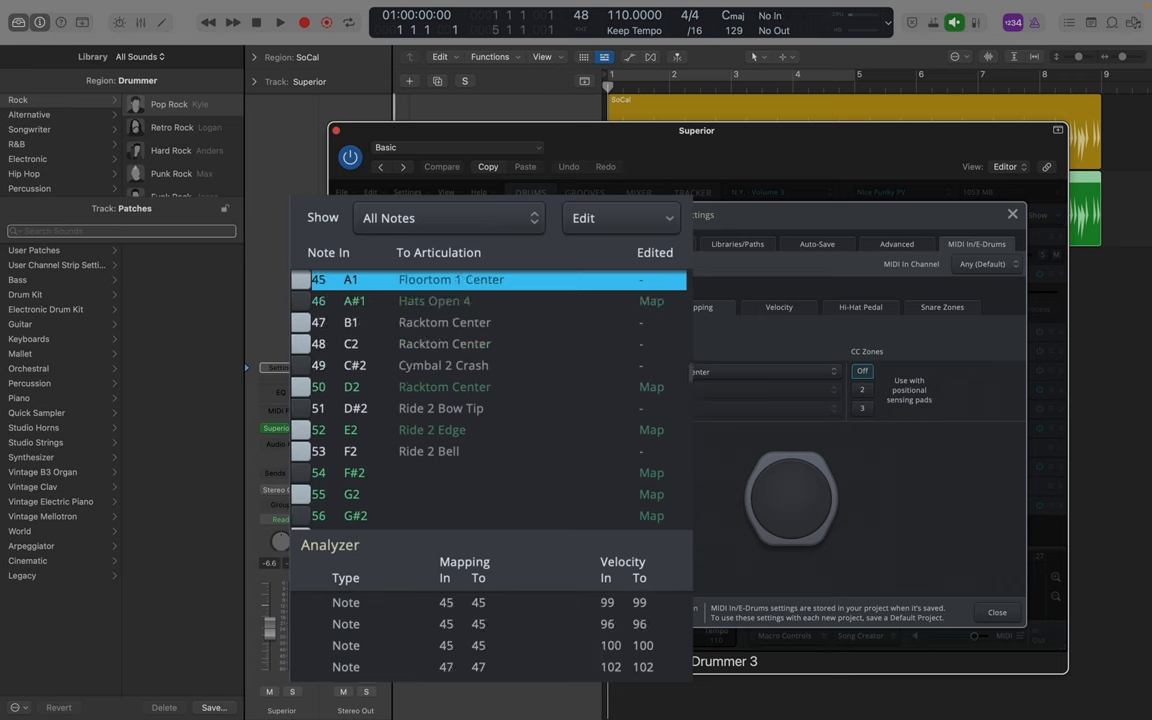
scroll(down, 3)
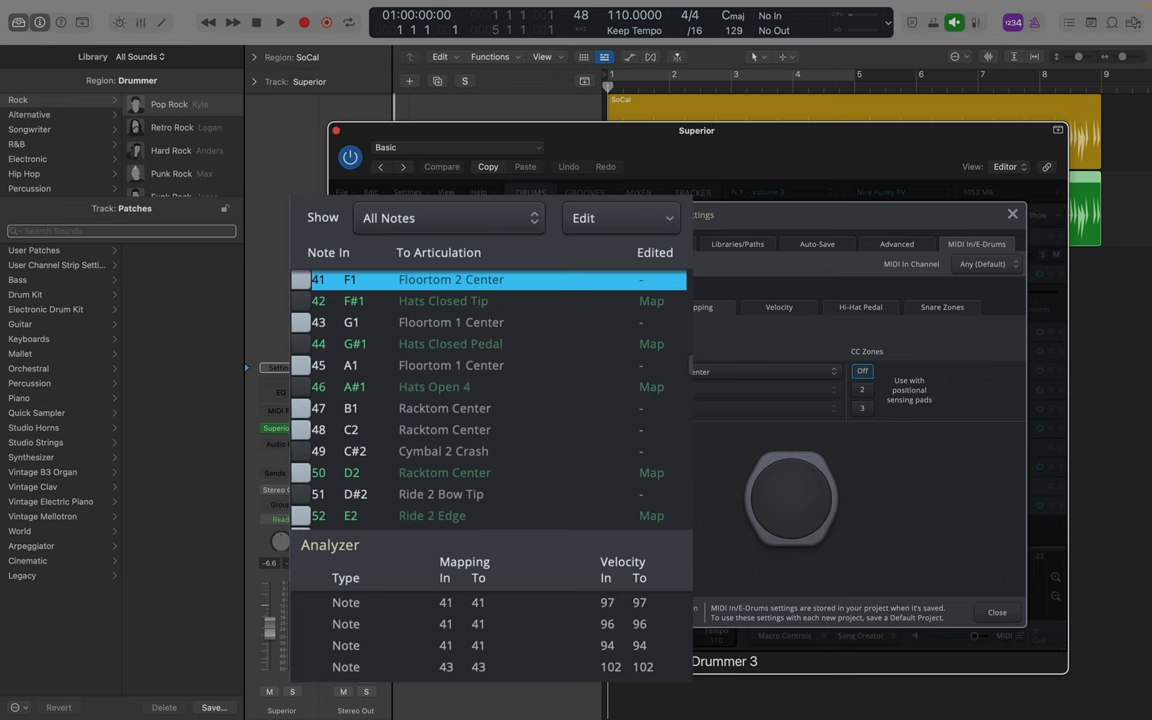
scroll(down, 3)
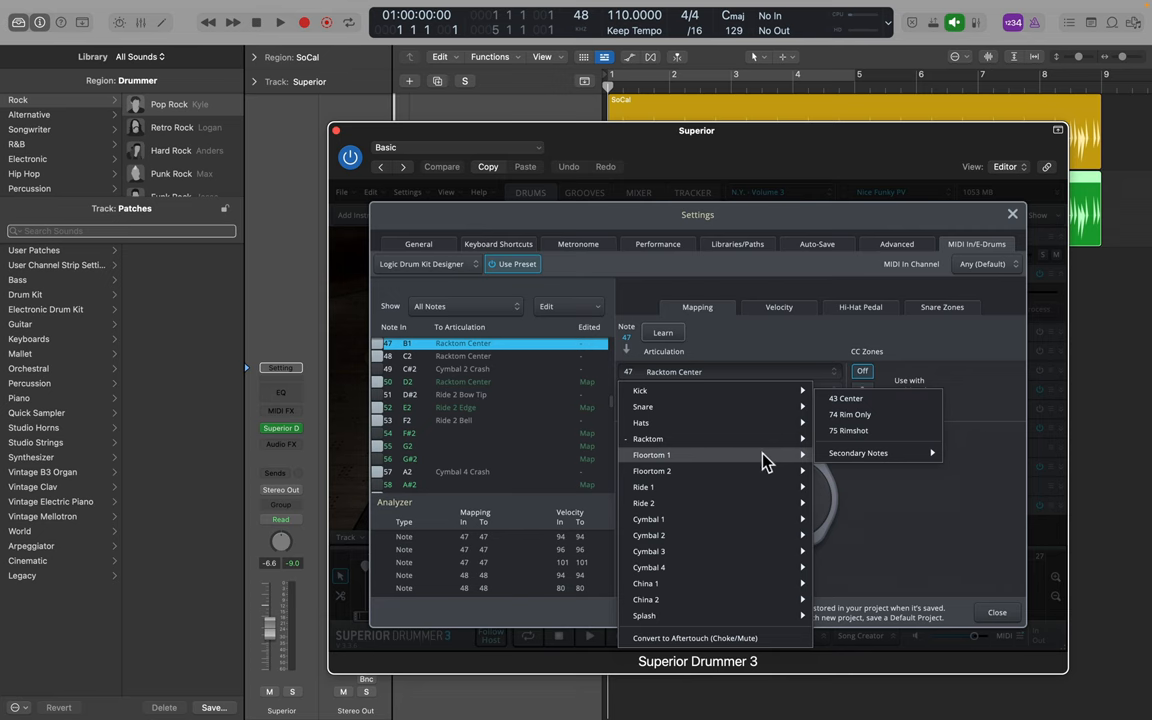
mouse_move(878, 398)
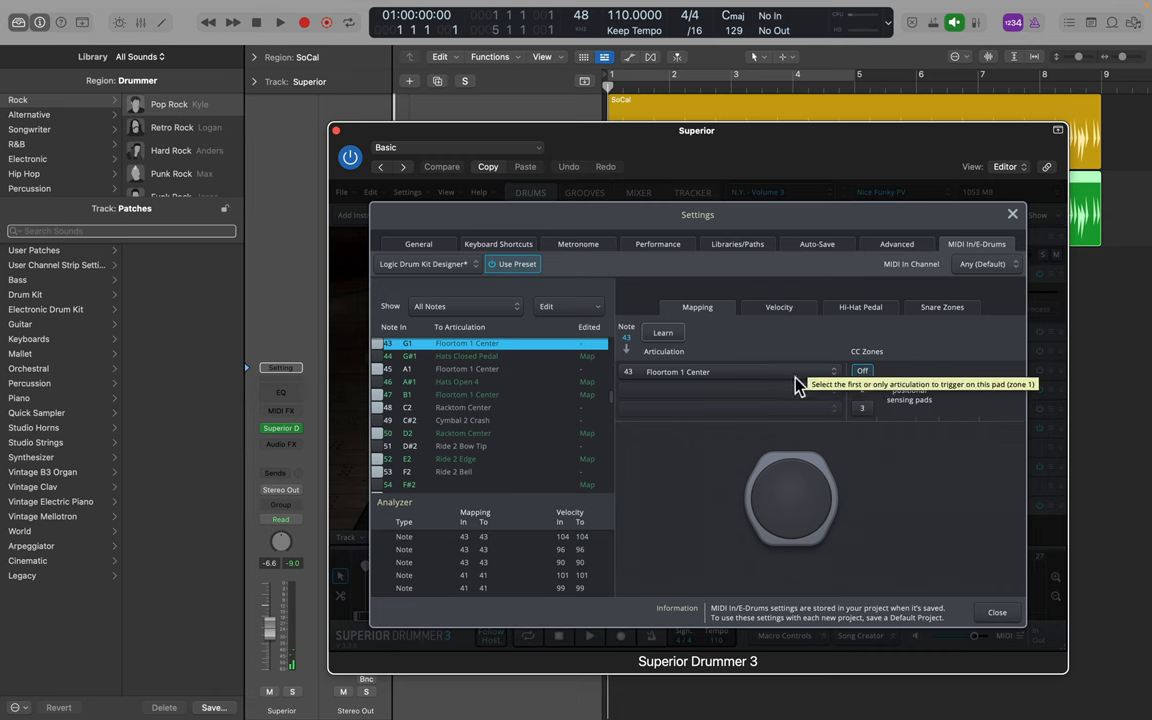
- Assign a floor tom articulation to note 43 from the Articulation dropdown
click(727, 371)
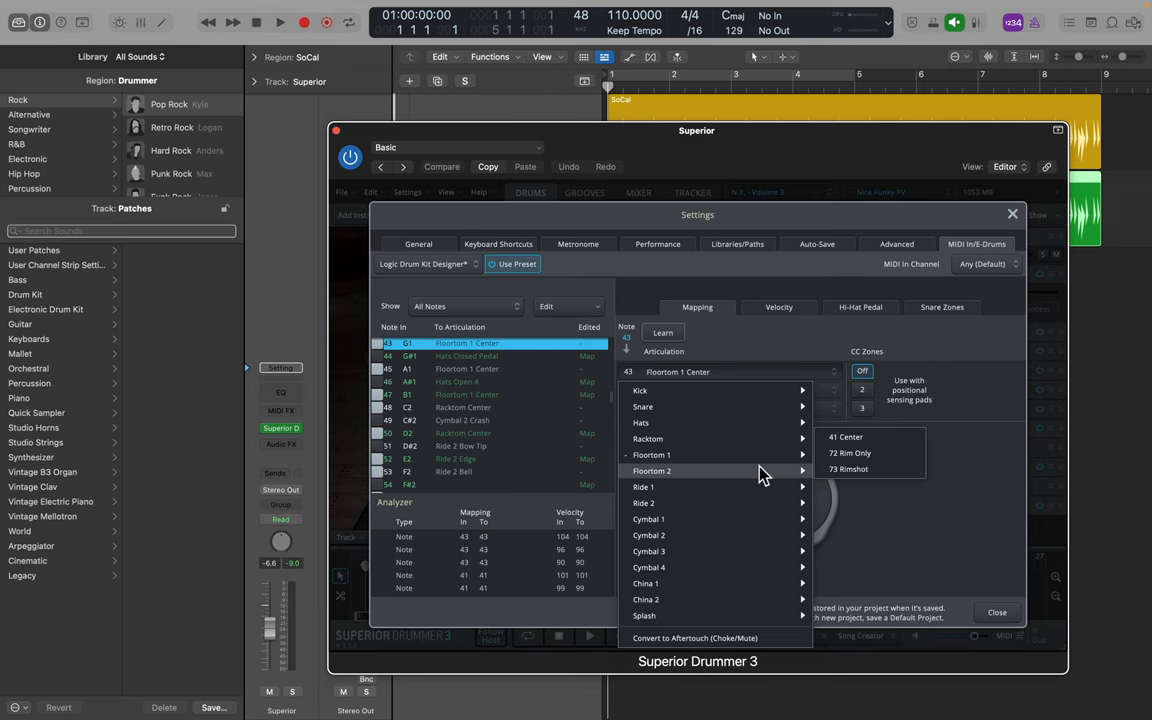
click(845, 437)
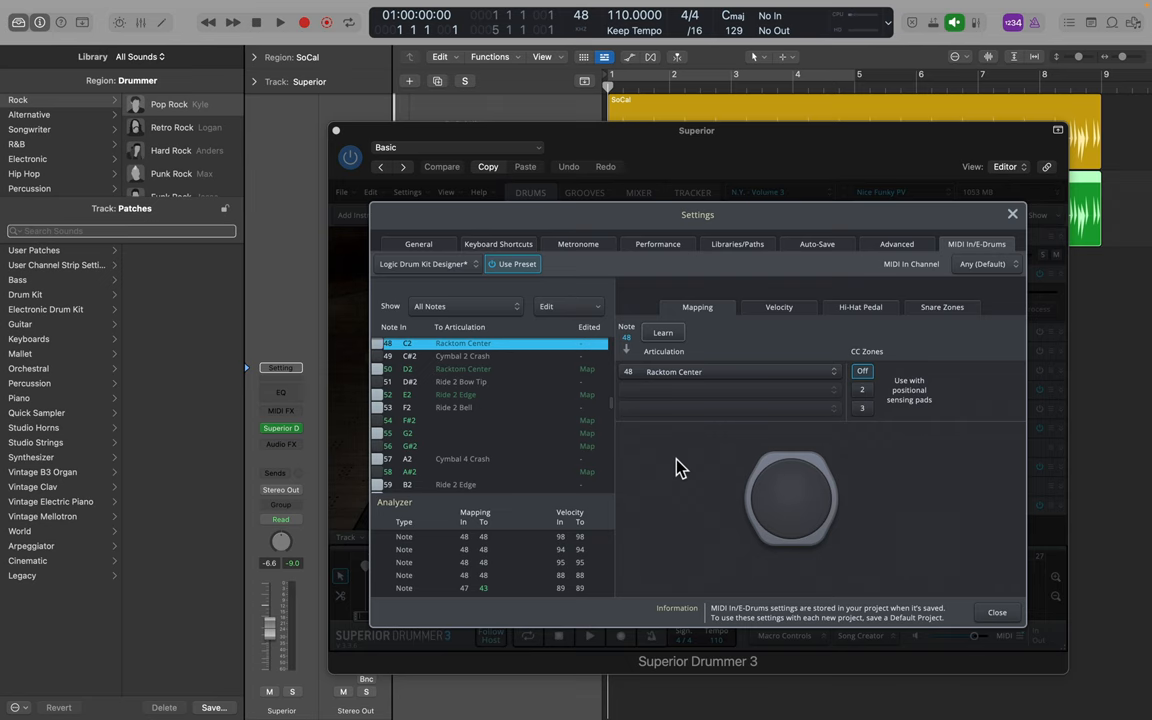
- Close the note mapping settings, unsolo SoCal Kit, and solo the Superior track
click(996, 611)
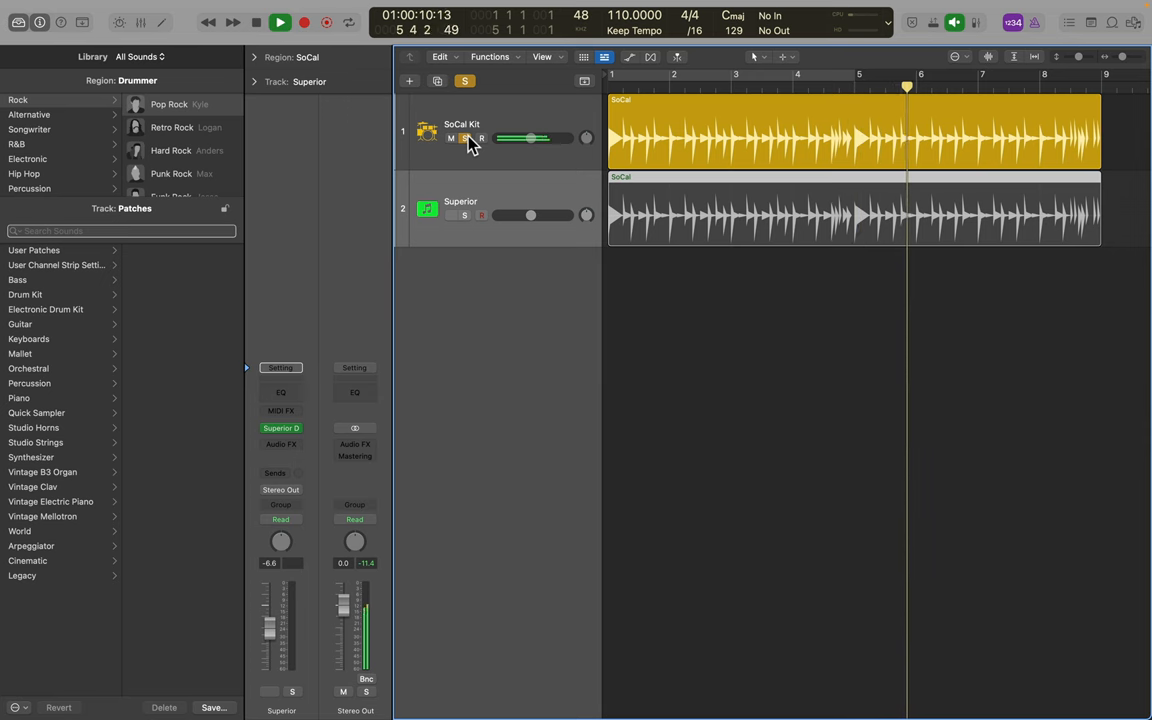
click(463, 215)
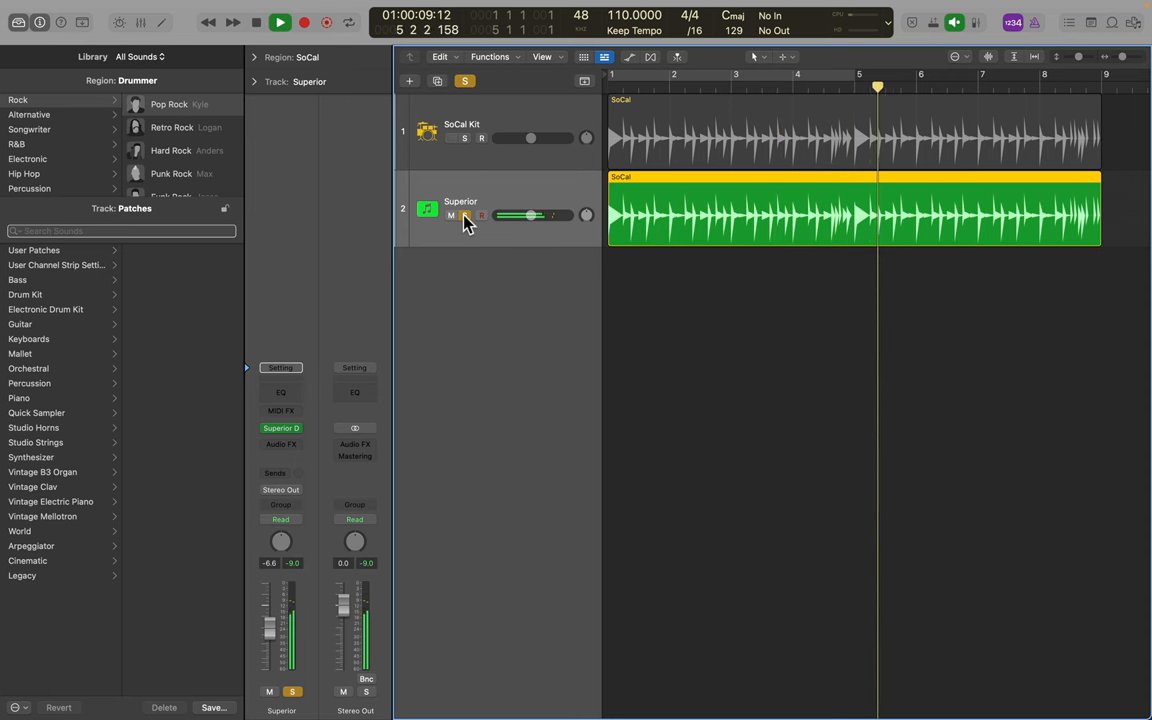
click(255, 22)
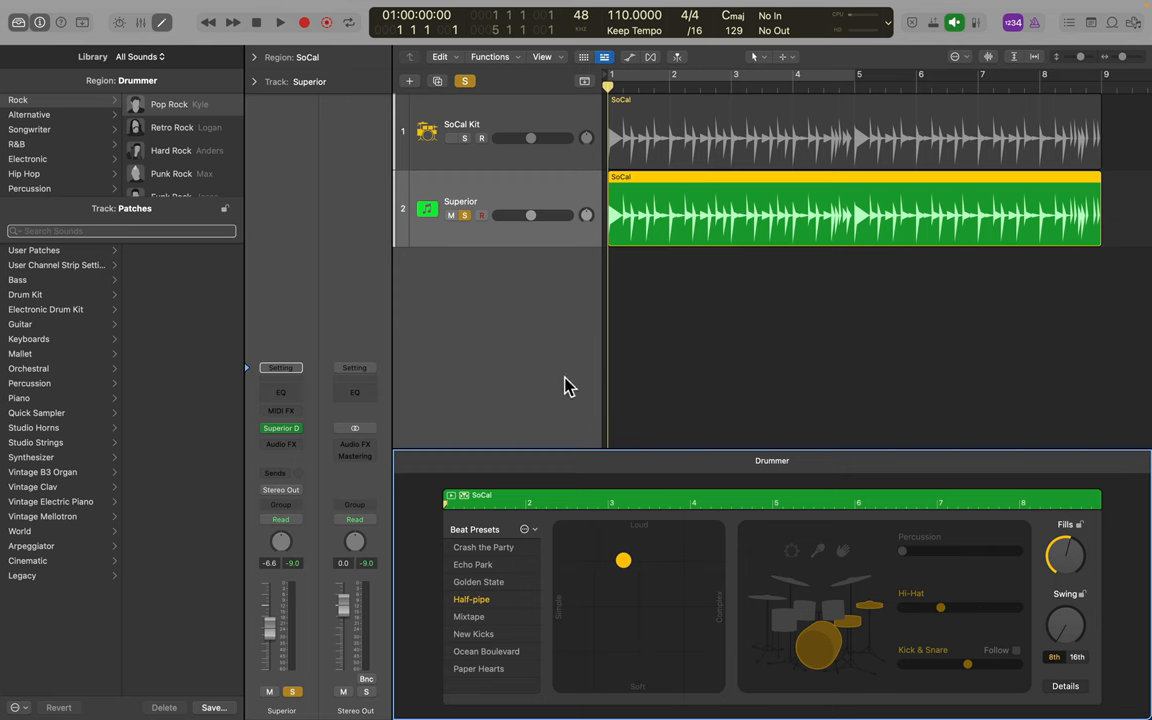
- Audition Crash the Party and New Kicks, settle on Paper Hearts, and show Details
click(484, 547)
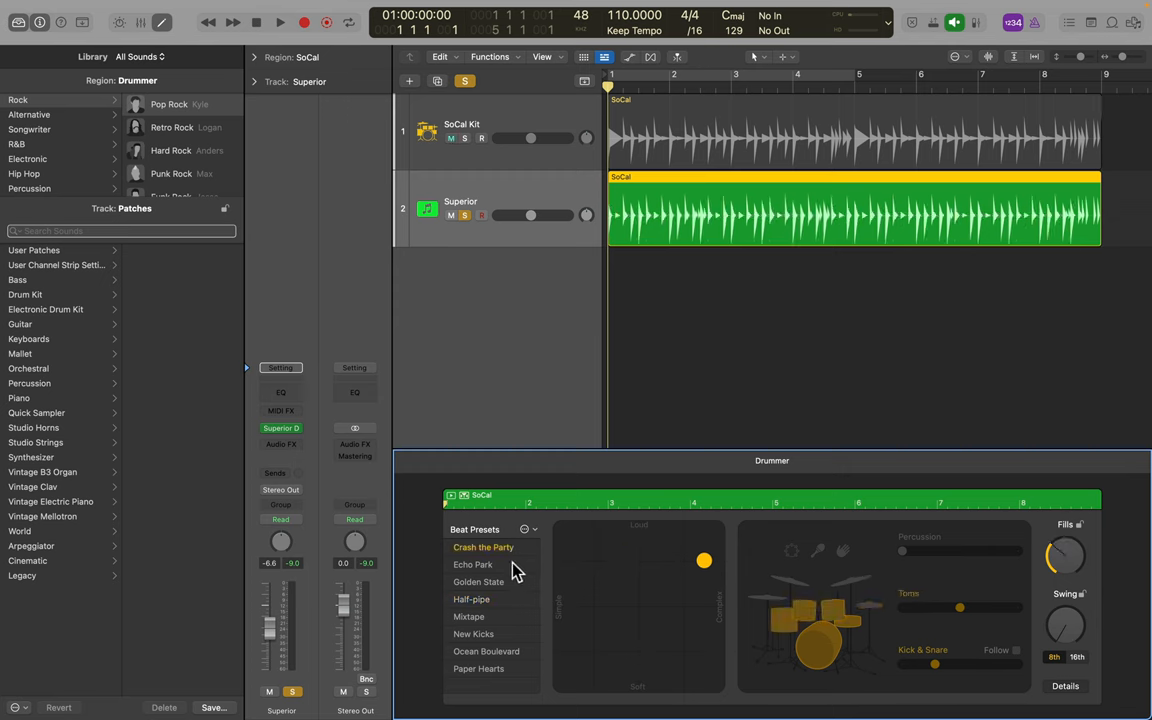
click(471, 599)
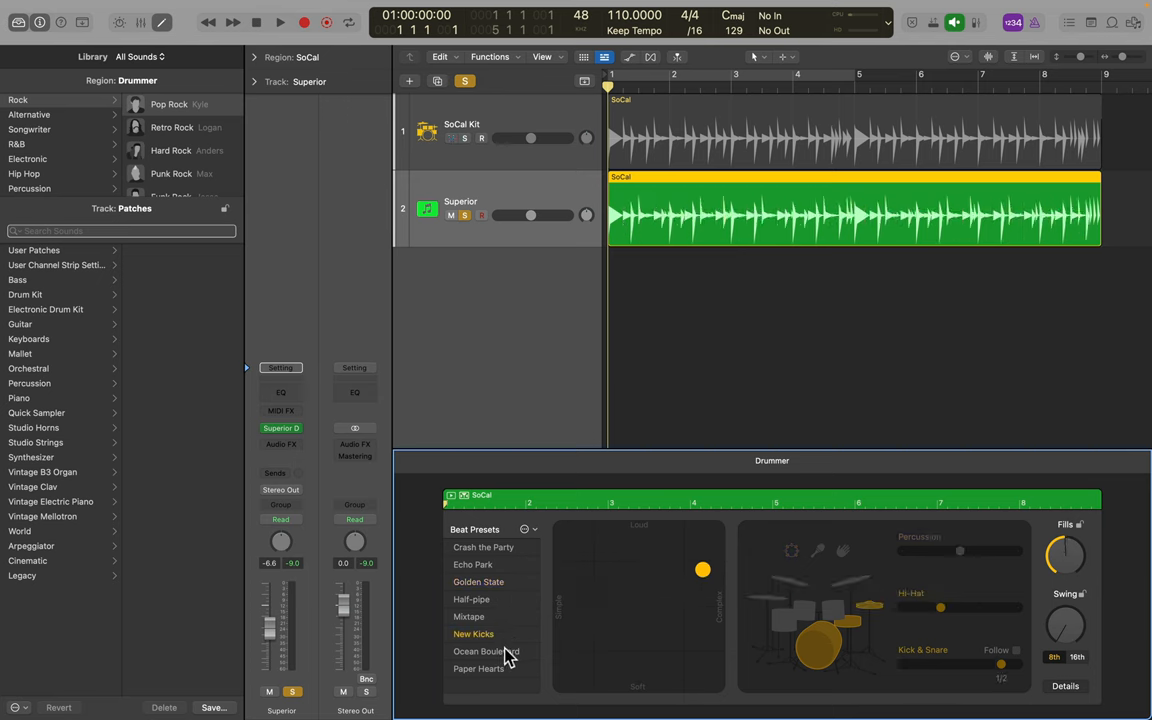
click(478, 668)
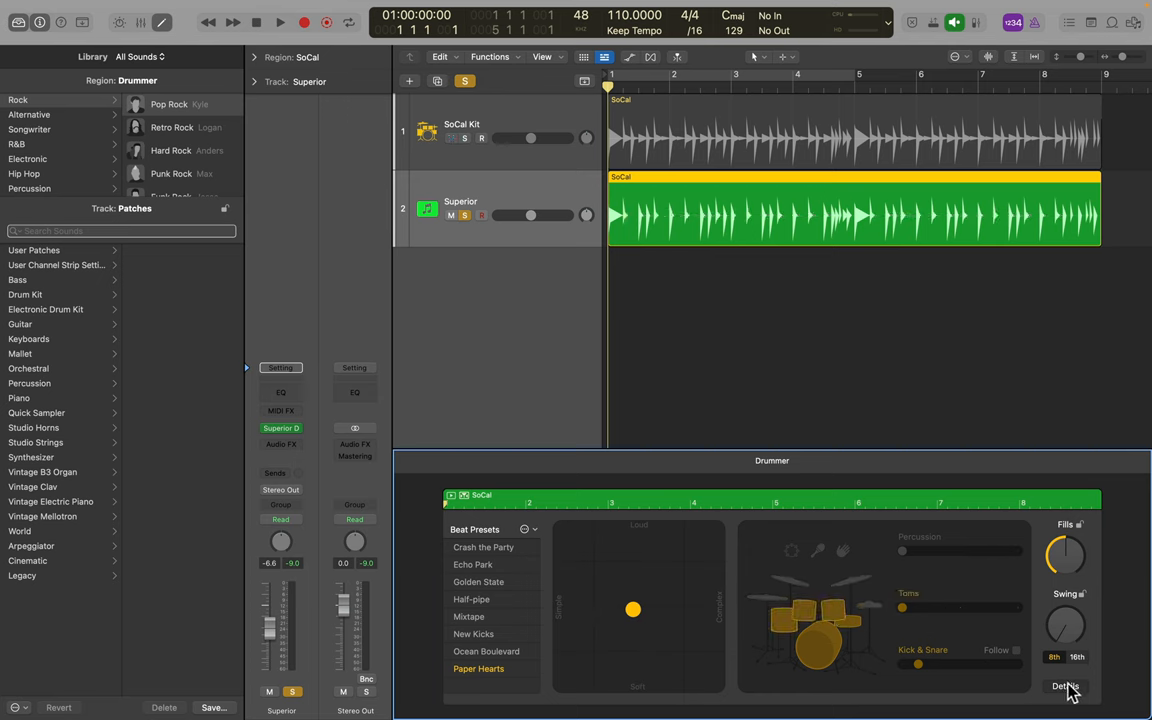
click(1065, 686)
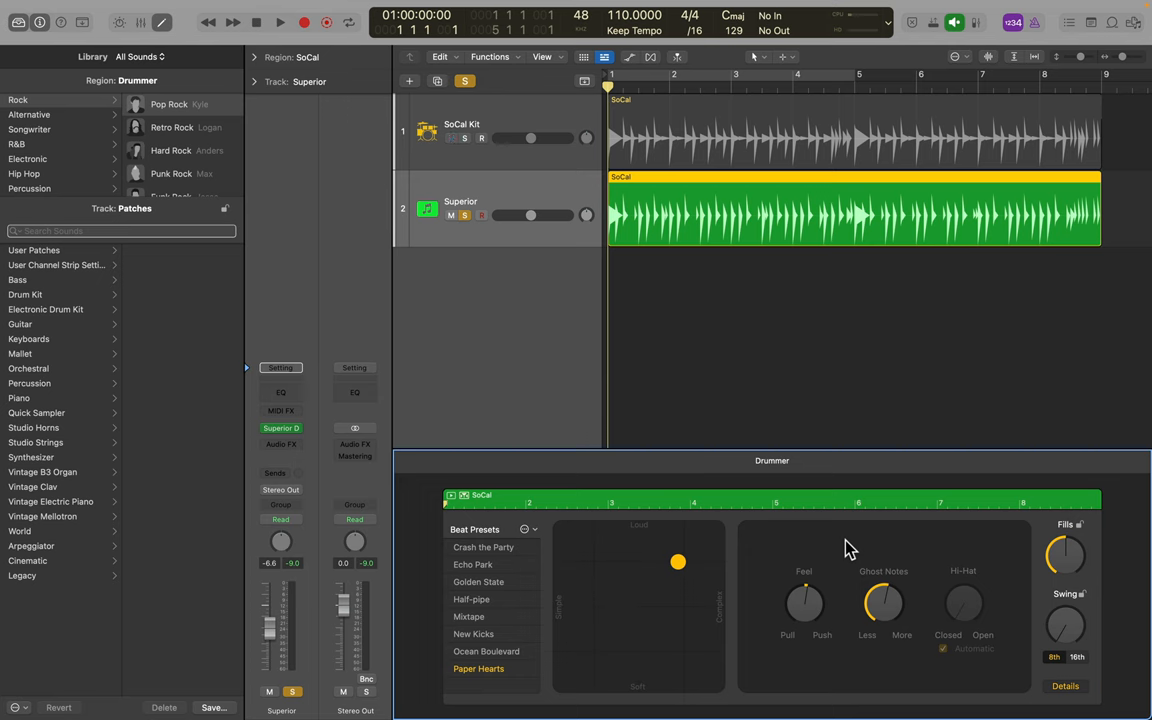
click(25, 294)
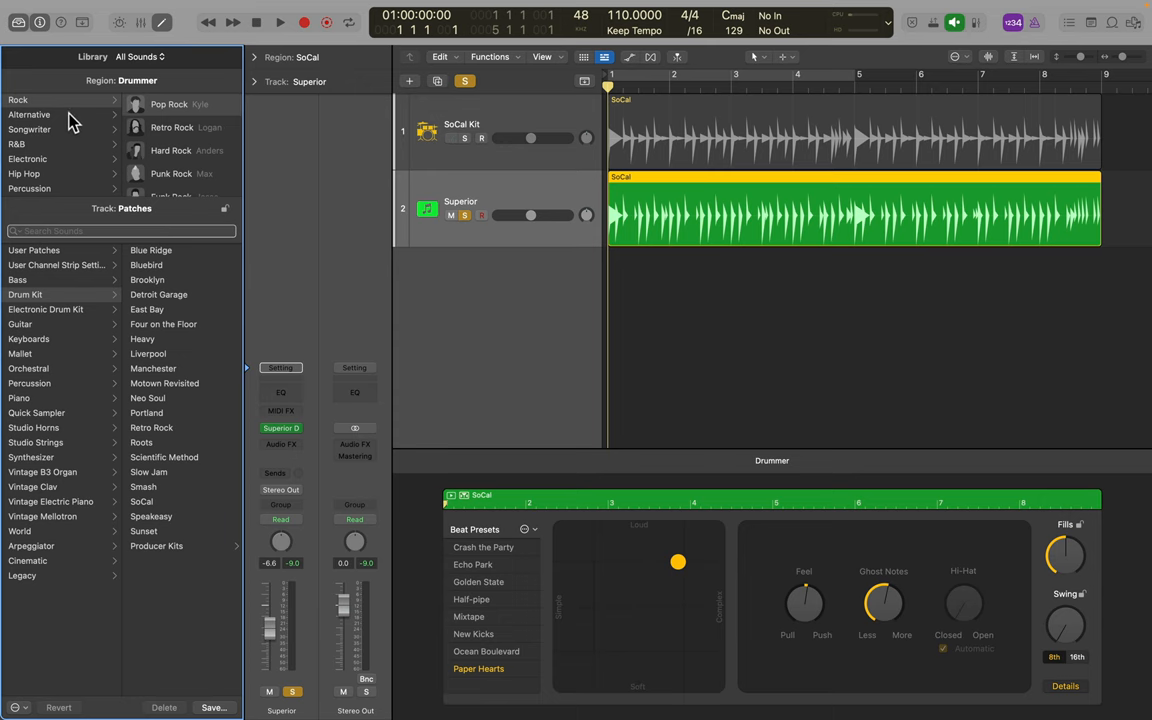
- Switch to an Alternative drummer, then enable Keep settings and Keep drum kit in Beat Presets
click(30, 97)
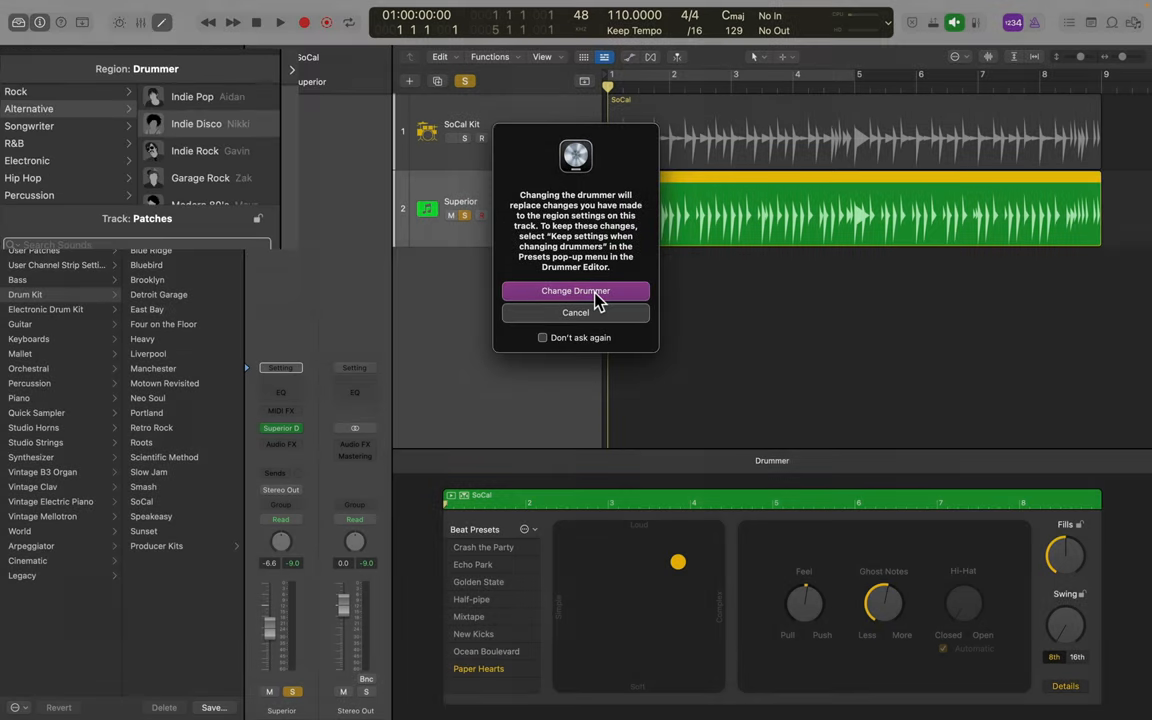
click(575, 290)
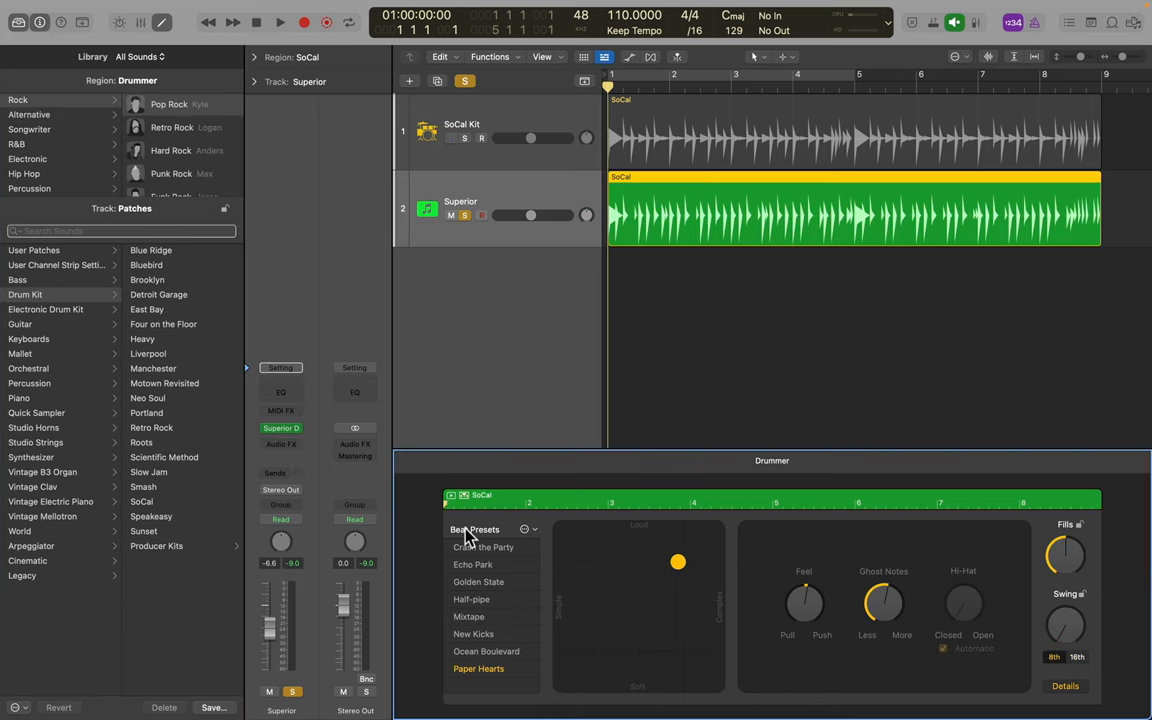
click(500, 440)
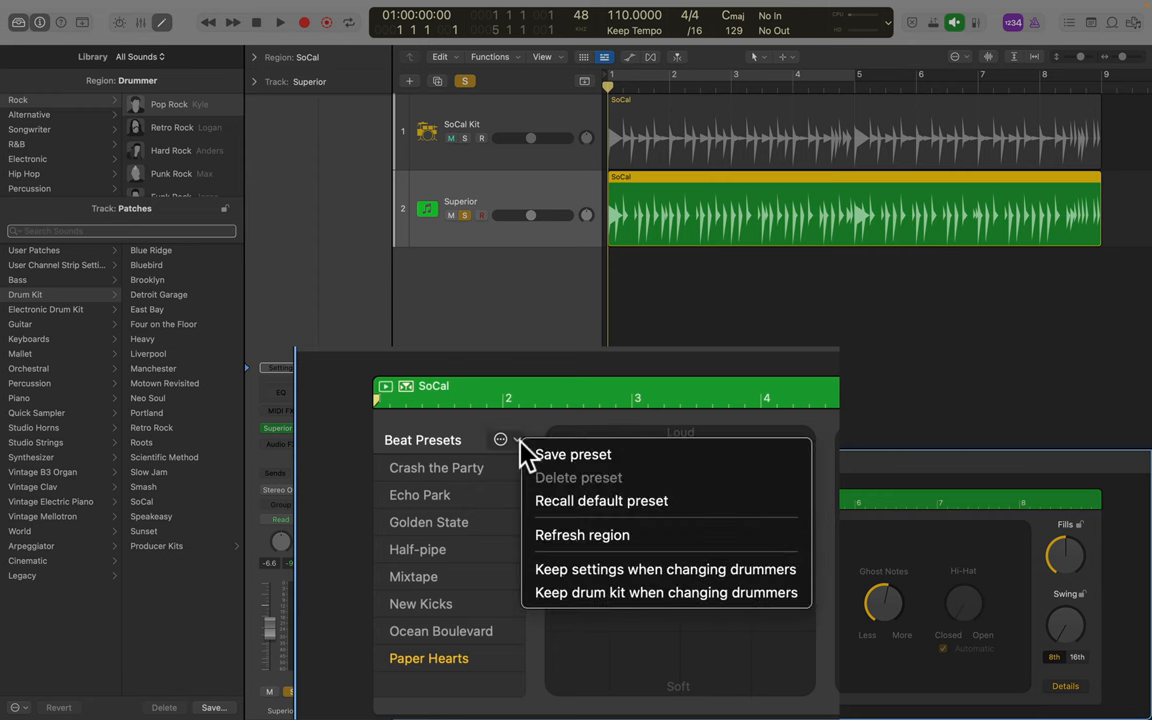
click(500, 440)
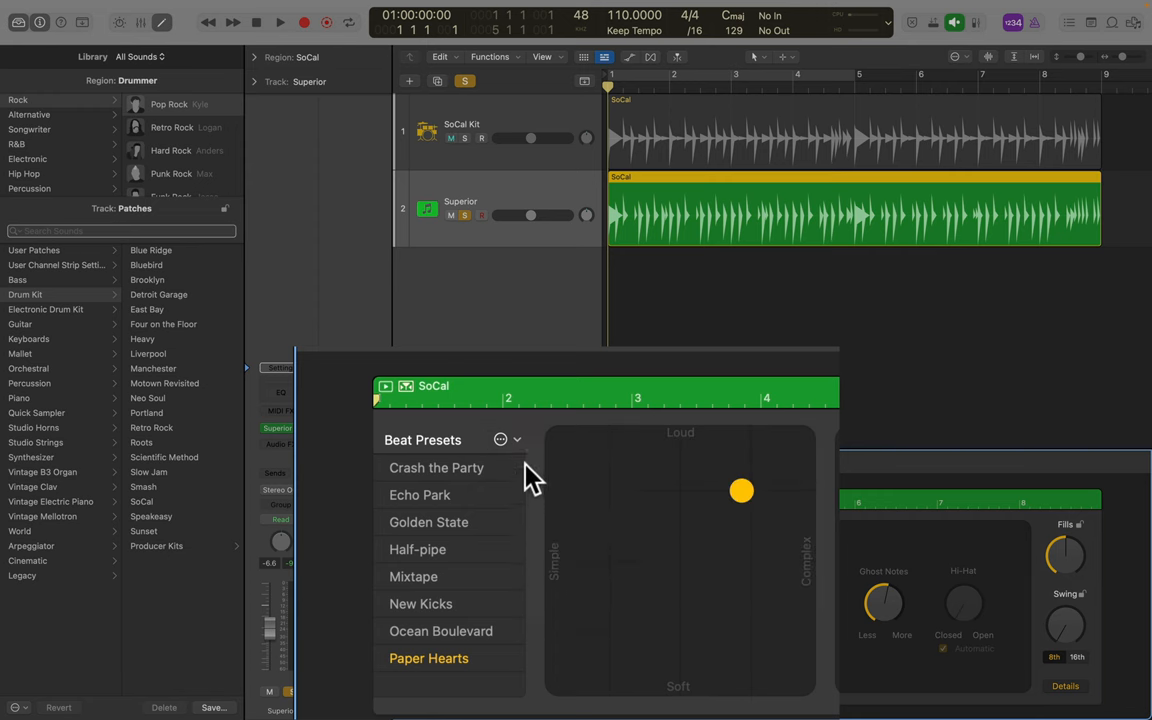
click(500, 439)
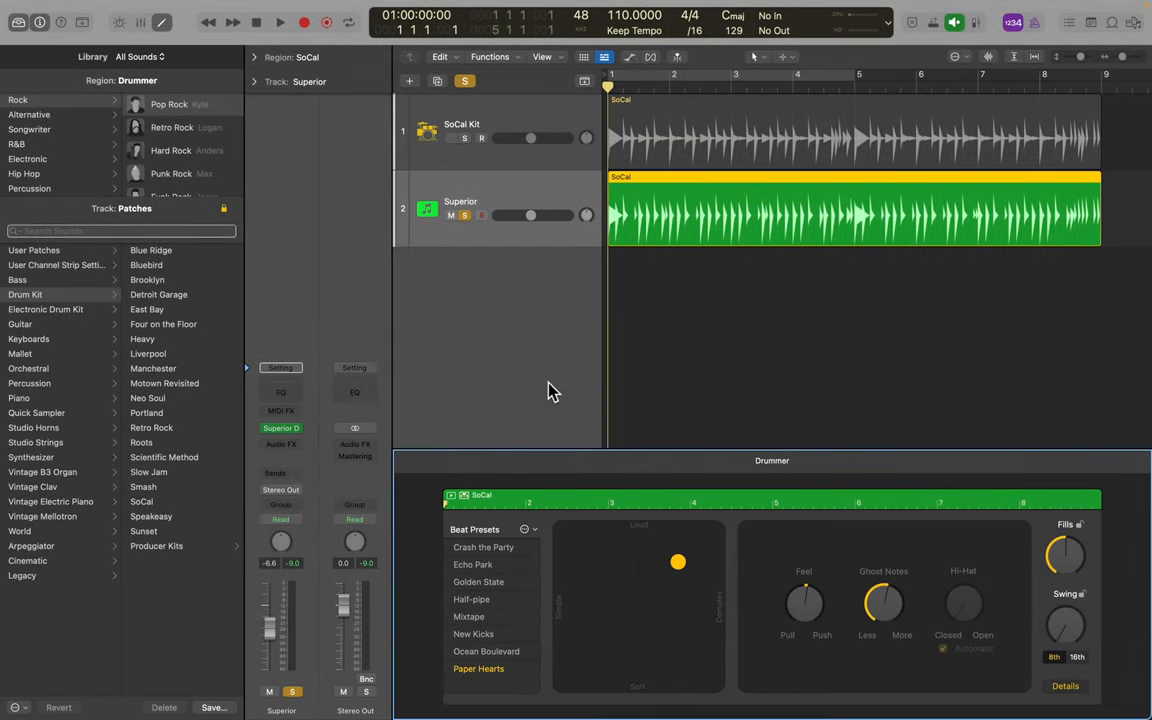
- Browse the R&B genre and pick a drummer while Superior Drummer stays the kit
click(16, 143)
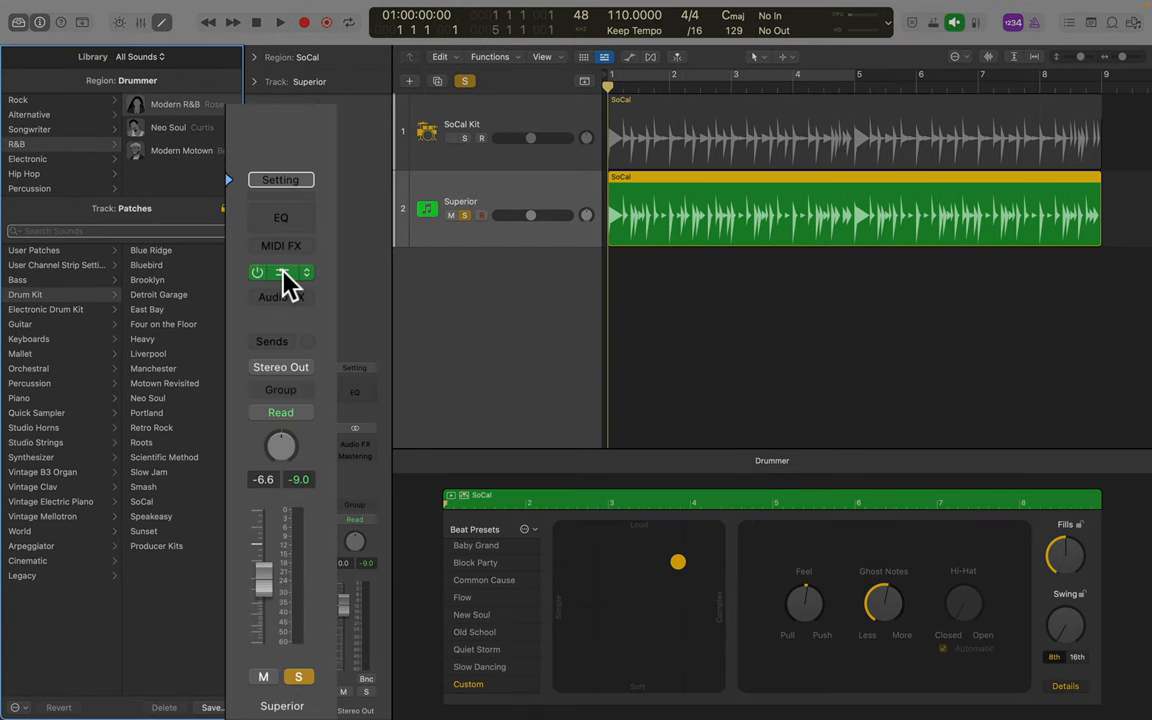
click(281, 272)
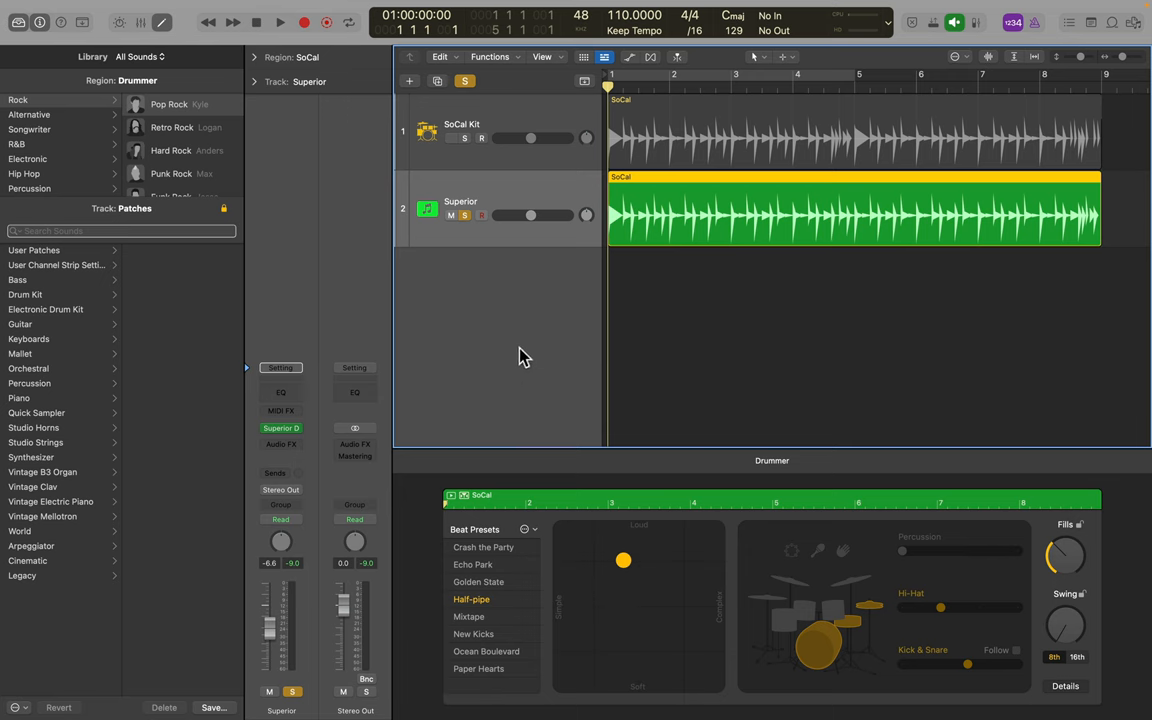
mouse_move(548, 308)
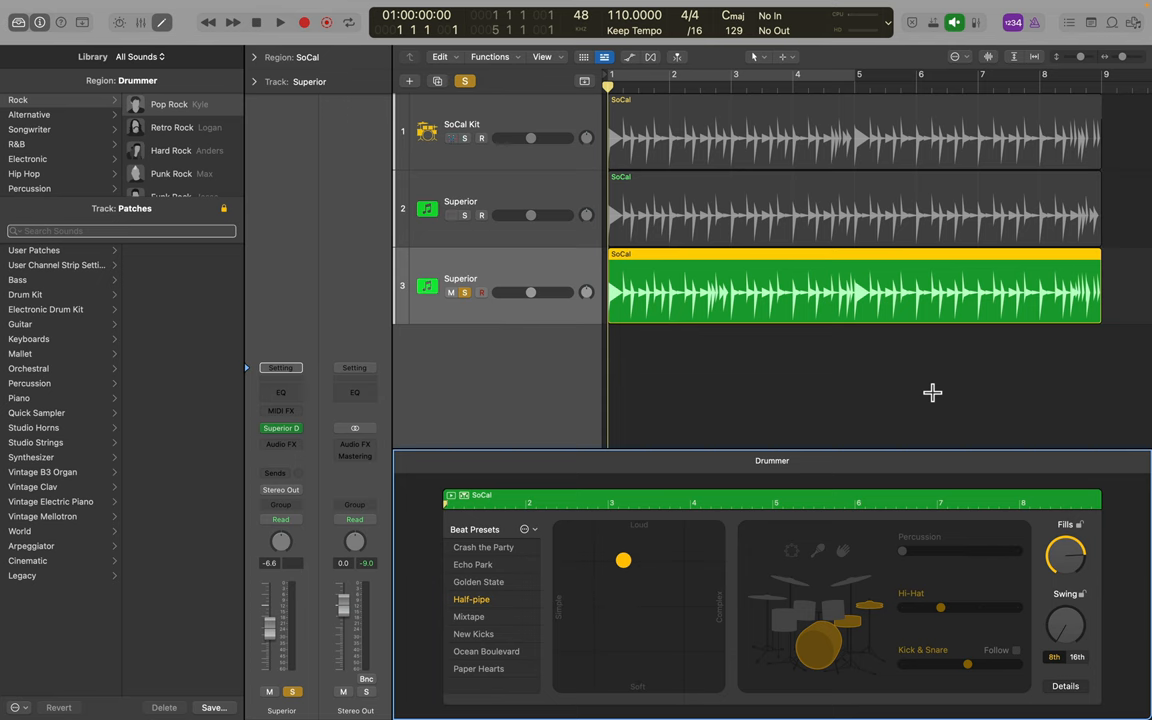
mouse_move(913, 401)
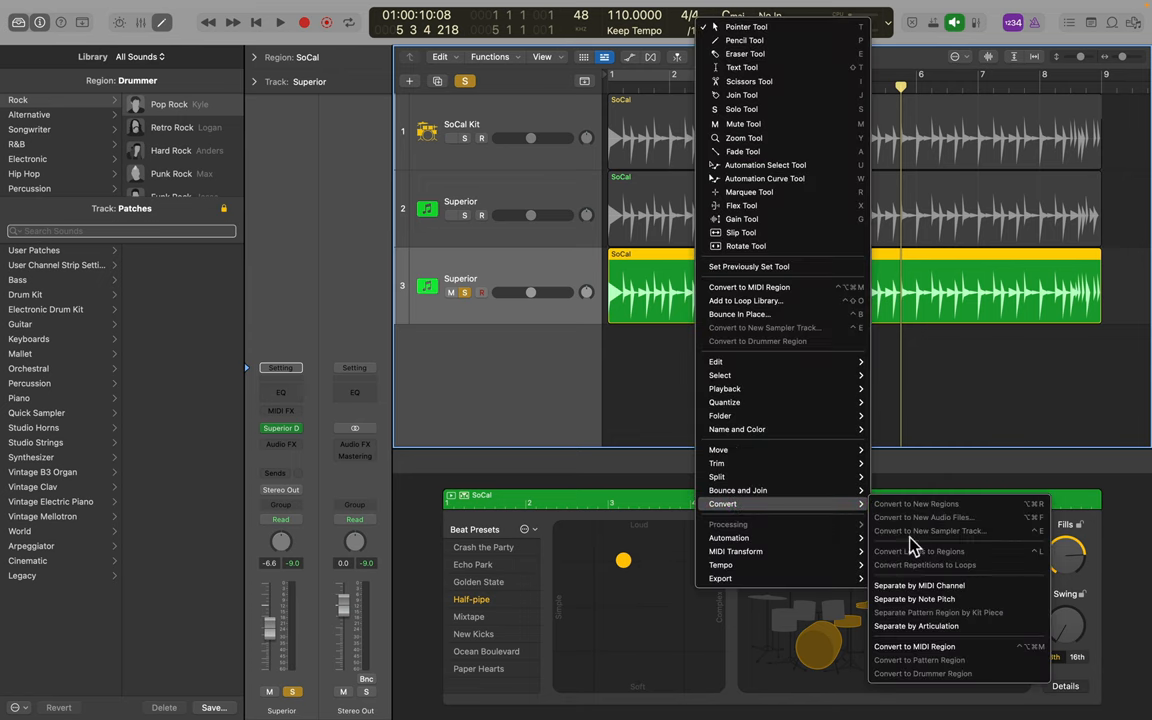
- Convert track 3's SoCal Drummer region to a MIDI region
click(913, 646)
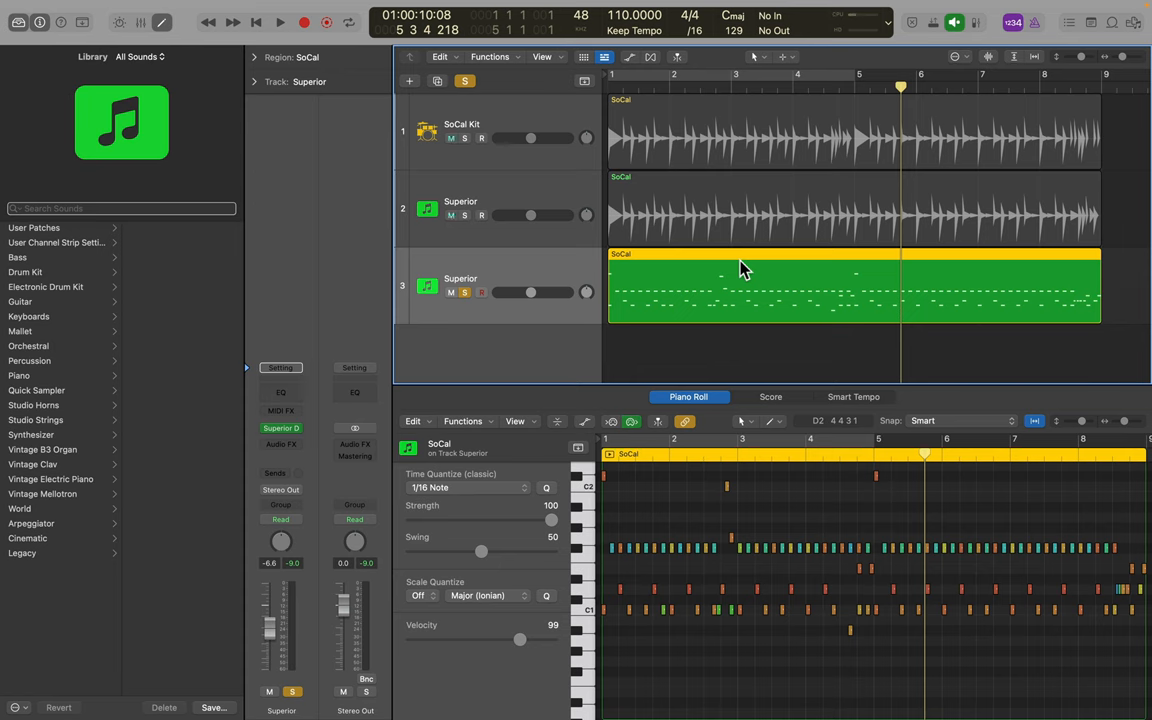
- Convert track 3's SoCal MIDI region back to a Drummer region playing Half-pipe
right_click(745, 270)
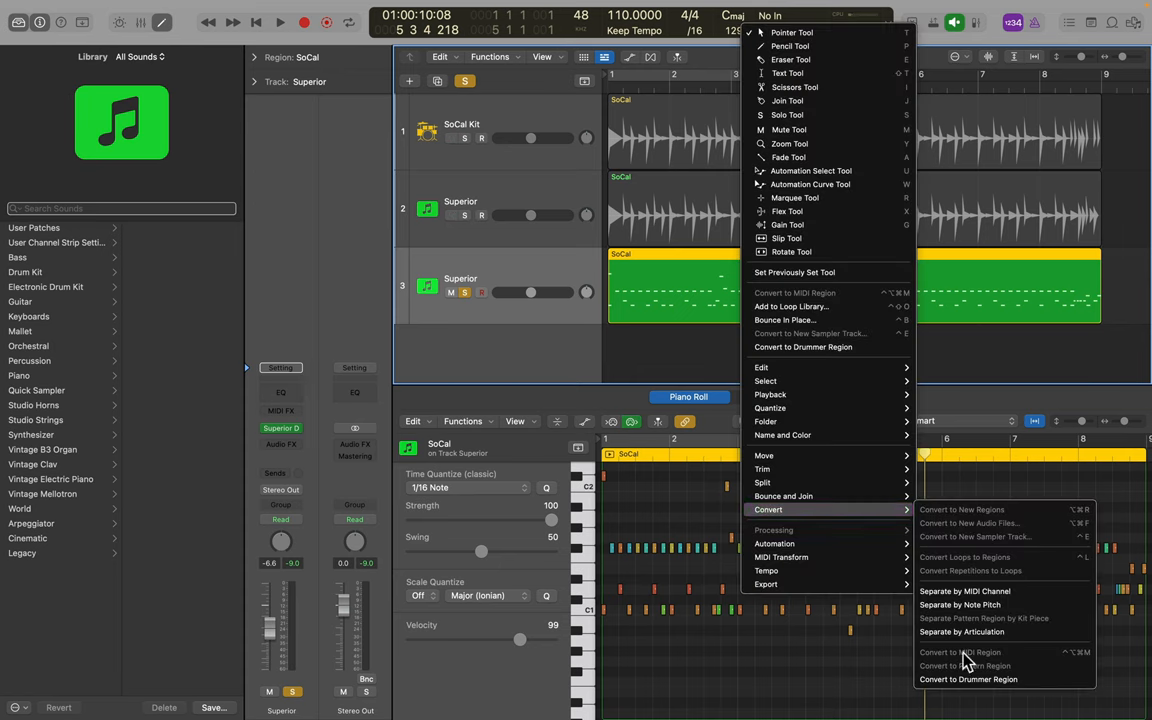
click(968, 679)
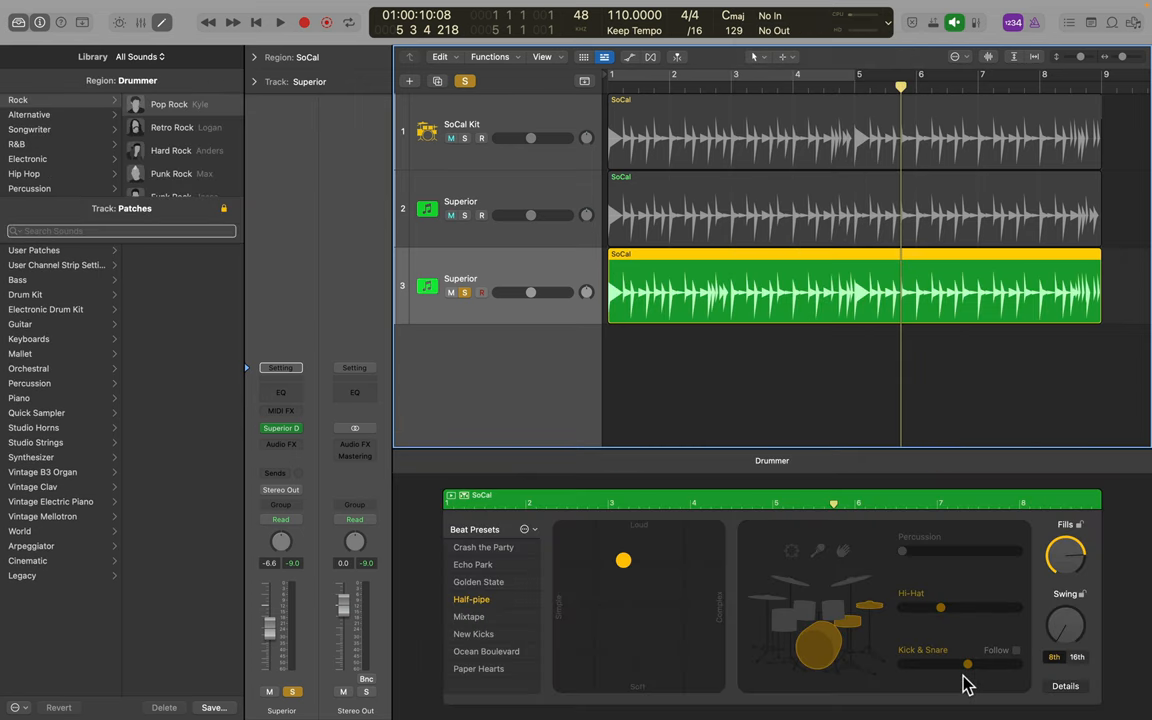